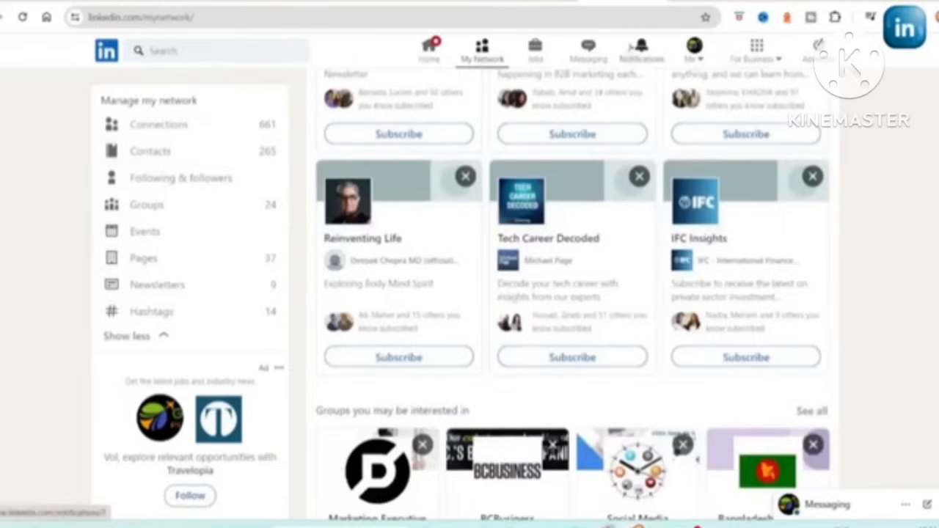
Add a web-hosting cover image to the article draft and select the phrase 'professional networking platform'.
scroll("down", 3)
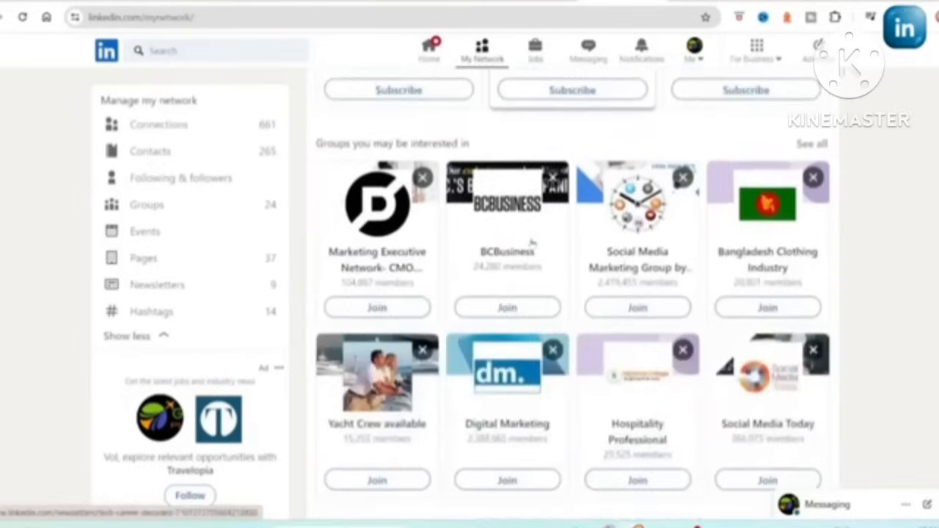
scroll("down", 3)
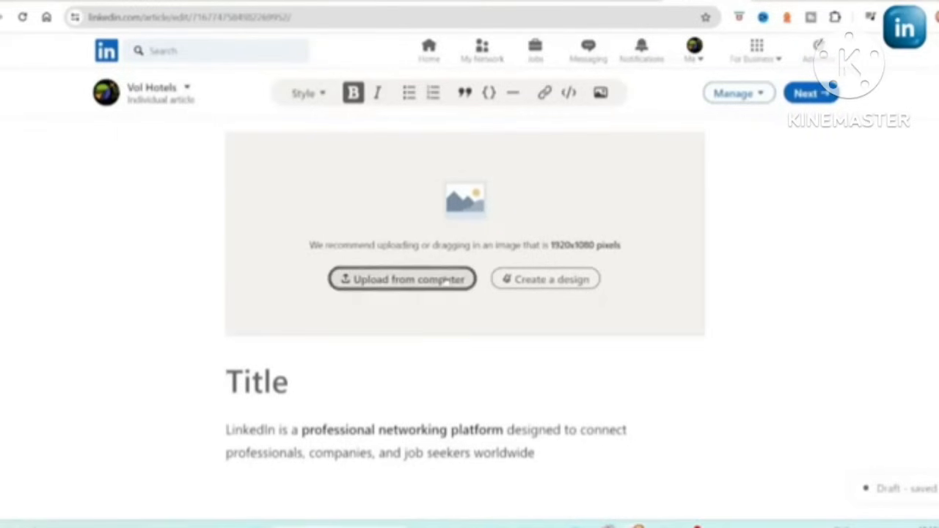
left_click(402, 279)
type("Linkedin")
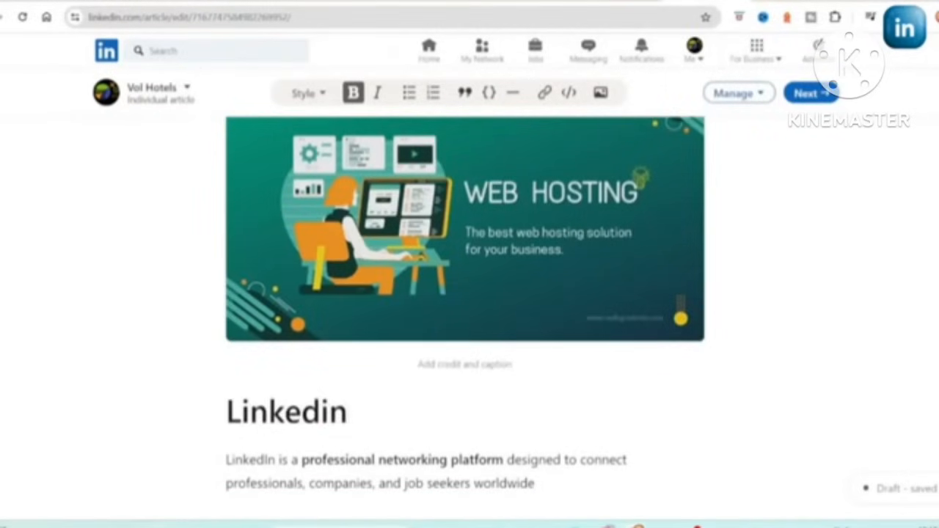
left_click_drag(301, 461, 504, 461)
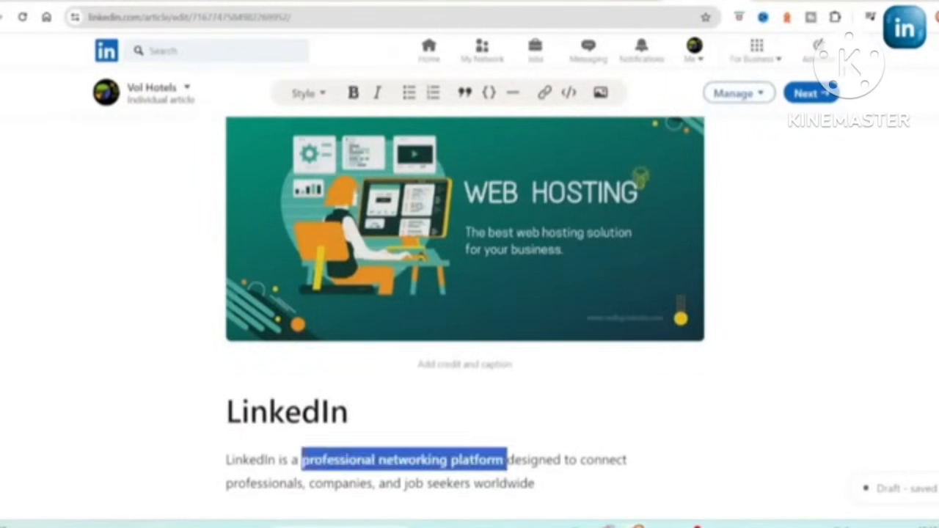
left_click(543, 92)
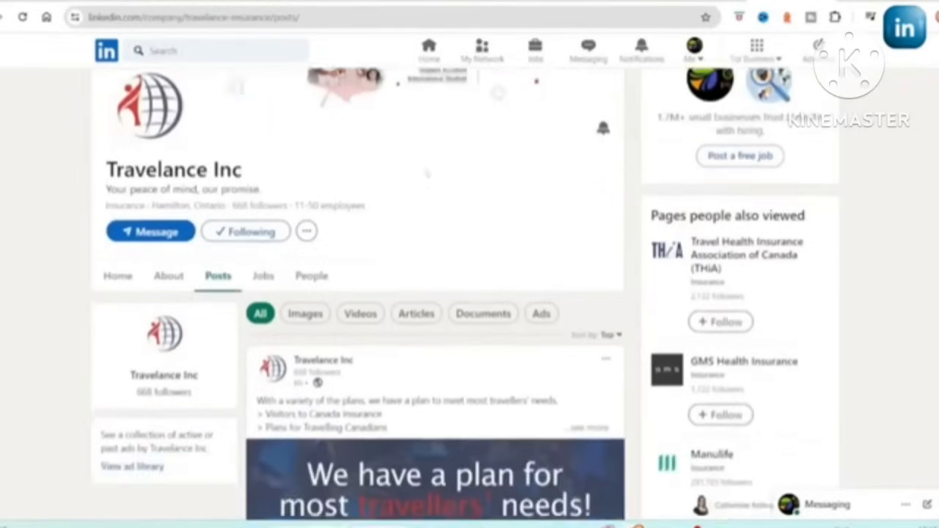
Filter Travelance Inc's posts by Images, then Videos, then Articles only.
scroll("down", 3)
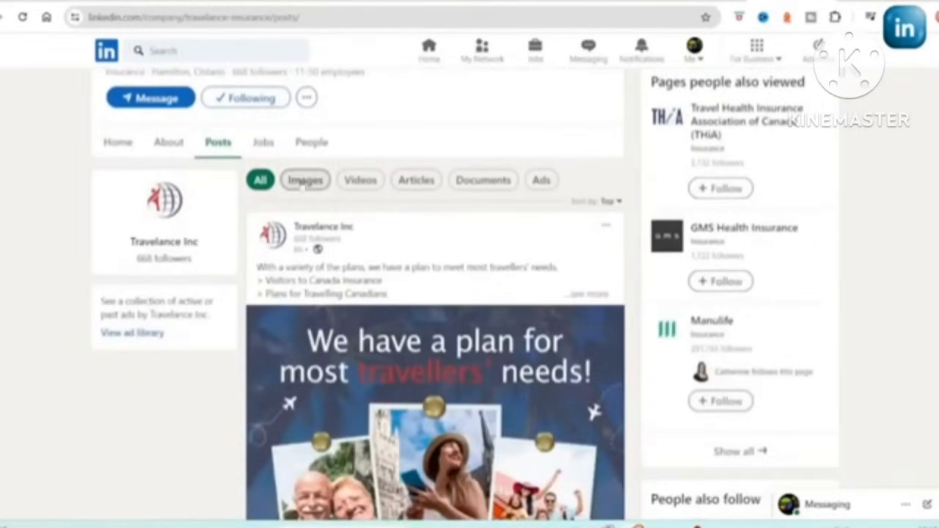
left_click(305, 179)
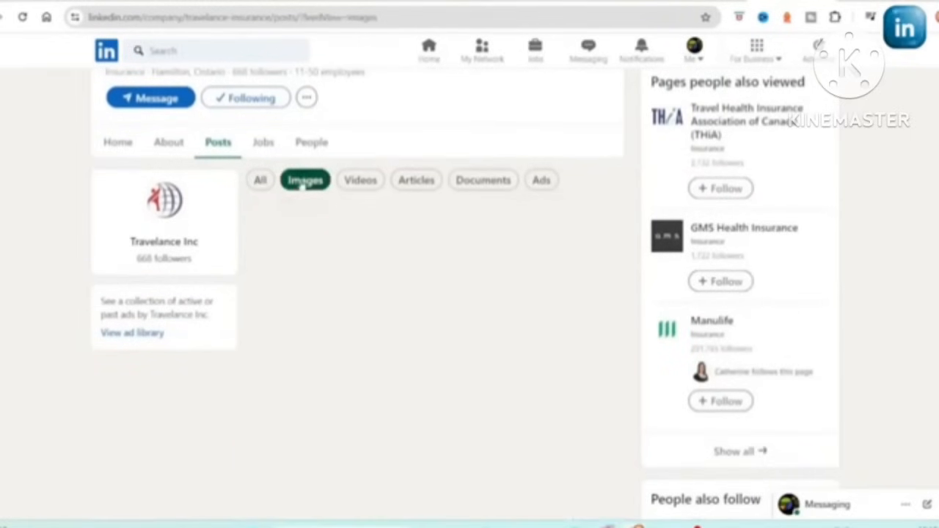
scroll("down", 3)
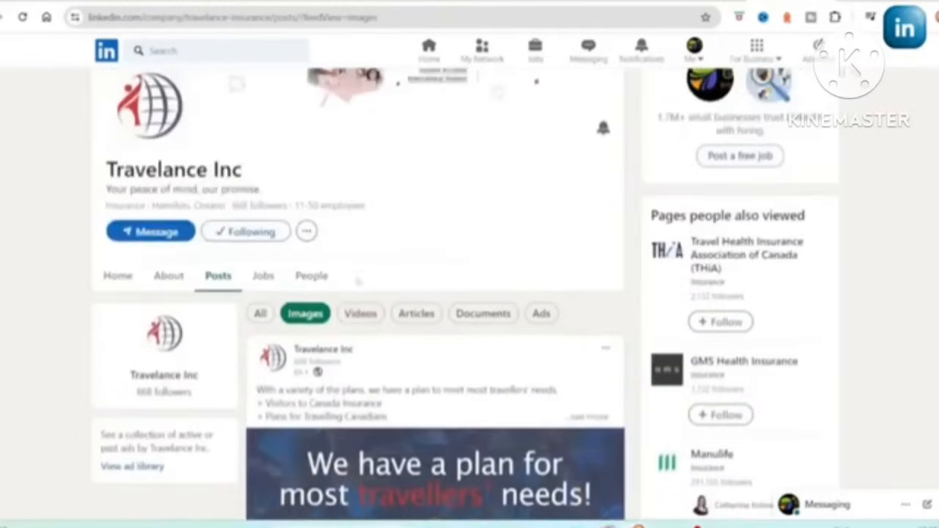
left_click(361, 314)
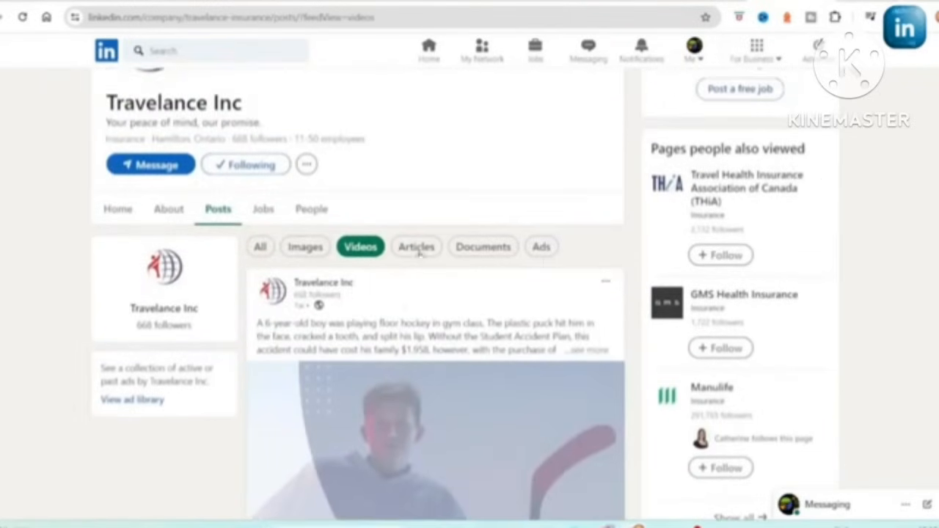
left_click(417, 246)
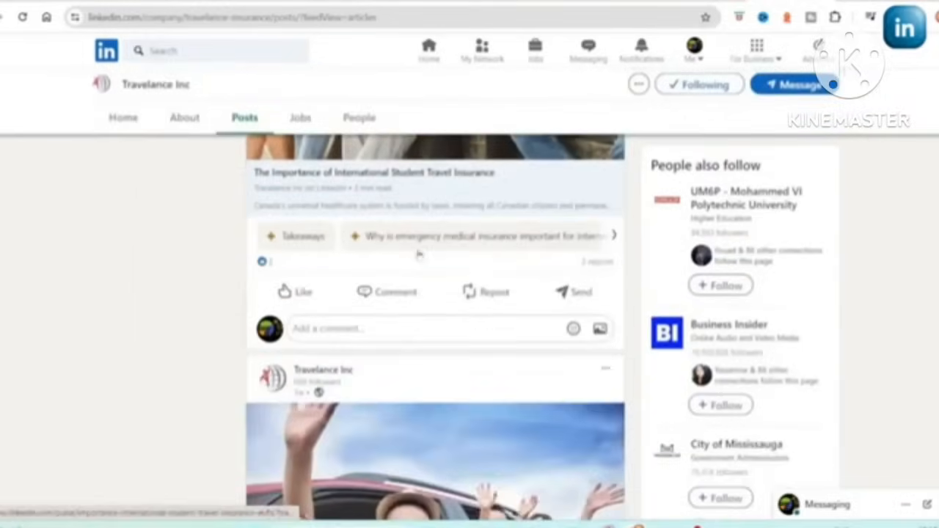
scroll("down", 3)
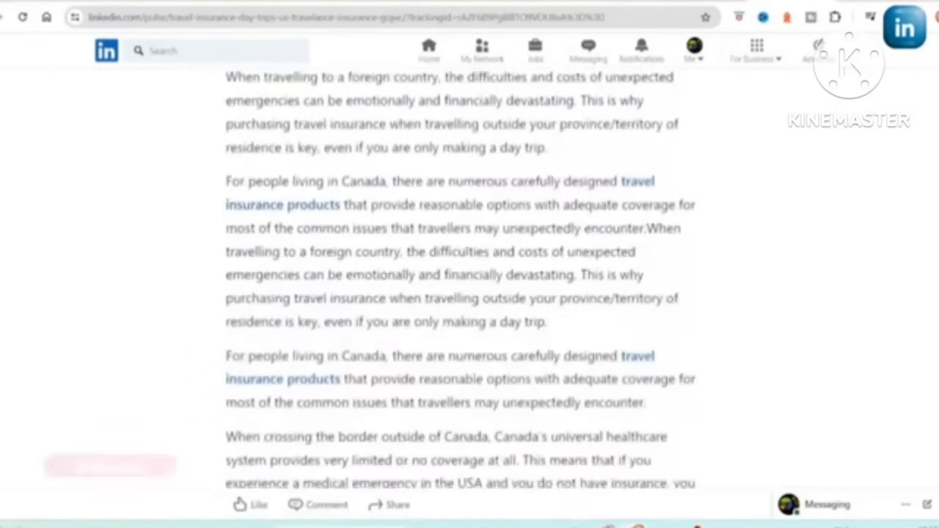
Read down through the Travelance day-trip travel insurance article to its plans section.
scroll("down", 3)
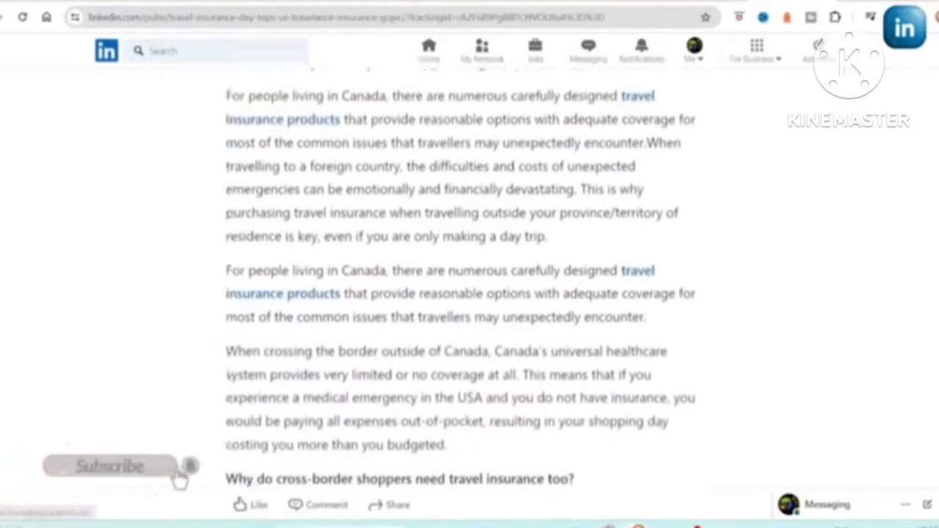
scroll("down", 3)
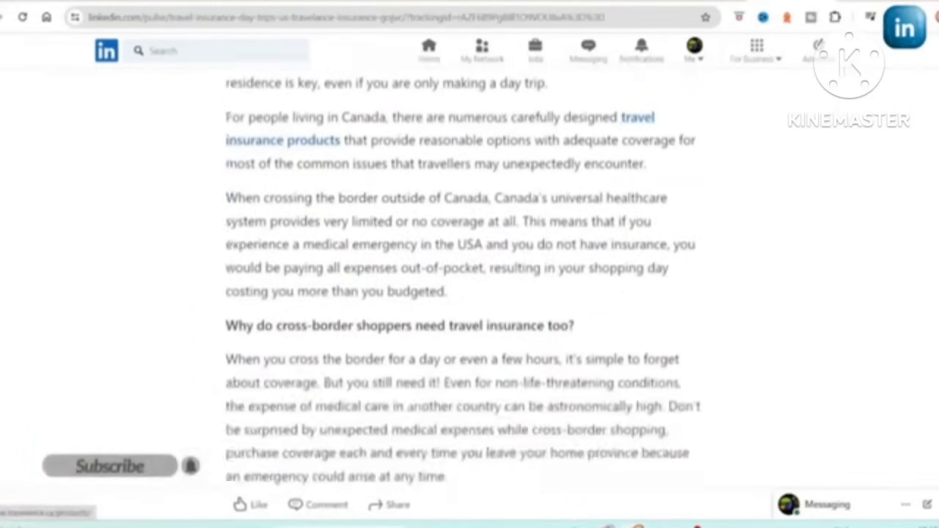
scroll("down", 3)
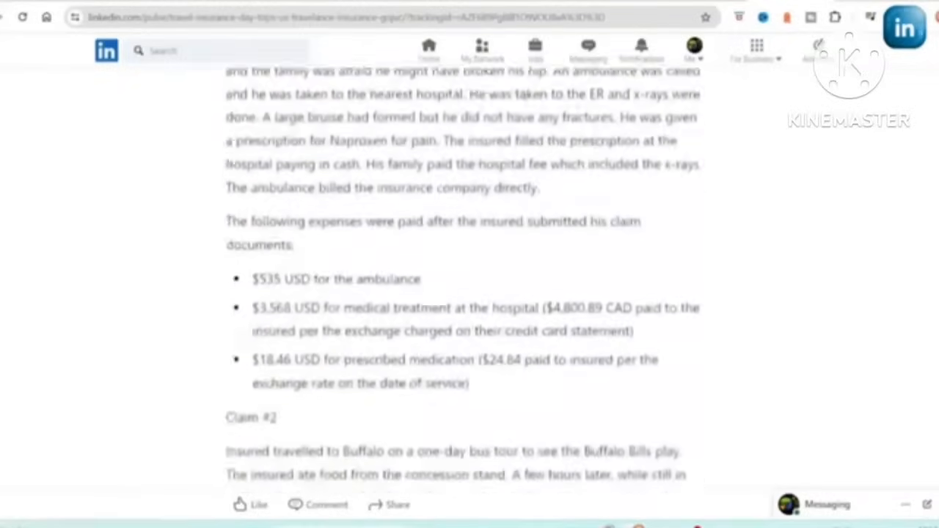
scroll("down", 3)
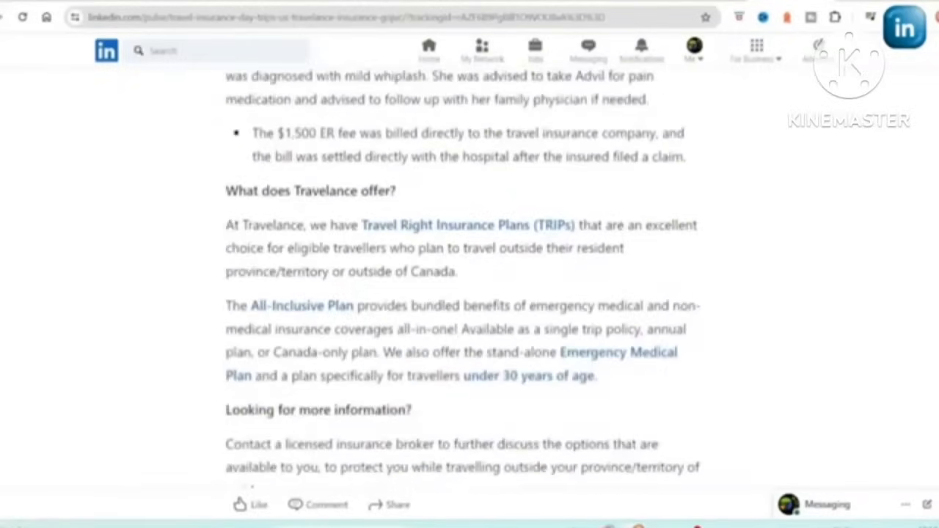
scroll("down", 3)
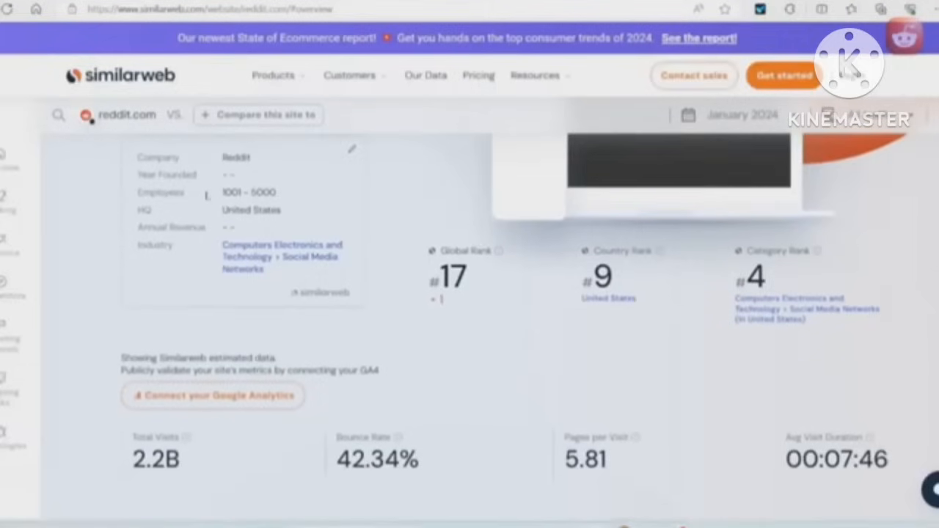
Scroll the reddit.com Similarweb overview down to the 2.2B Total Visits metric.
scroll("down", 3)
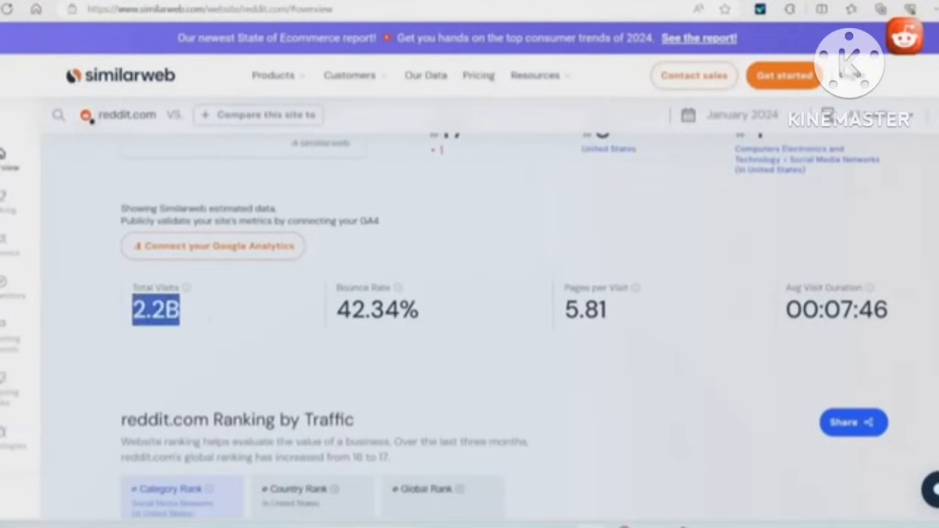
scroll("down", 3)
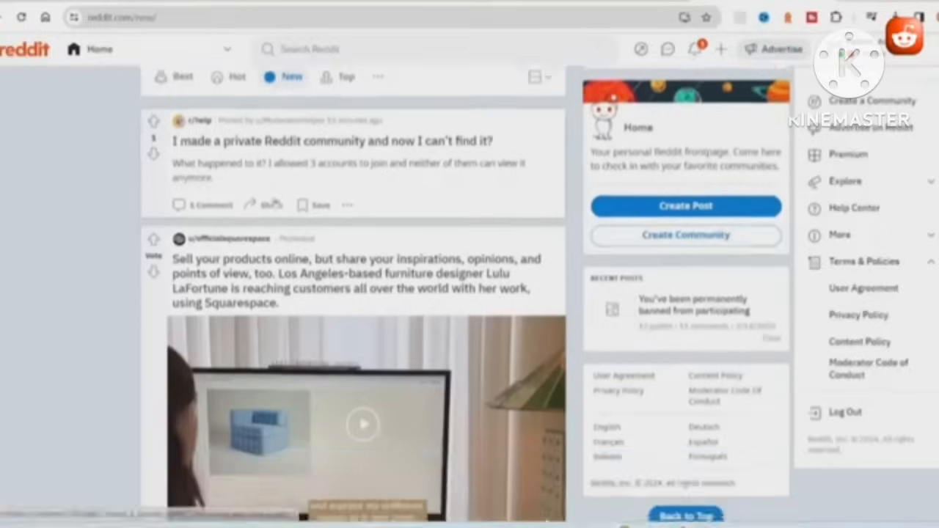
Browse the New feed and joined communities, then start creating a new post.
scroll("down", 3)
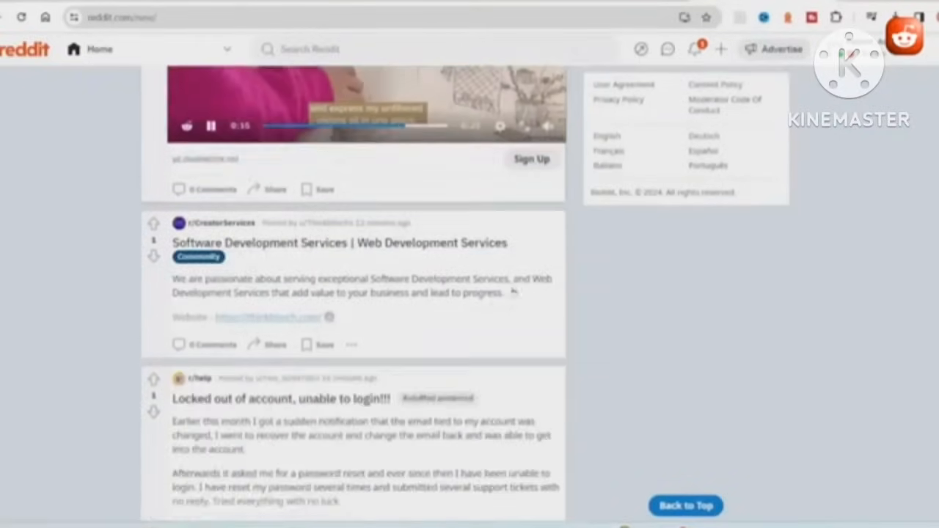
scroll("down", 3)
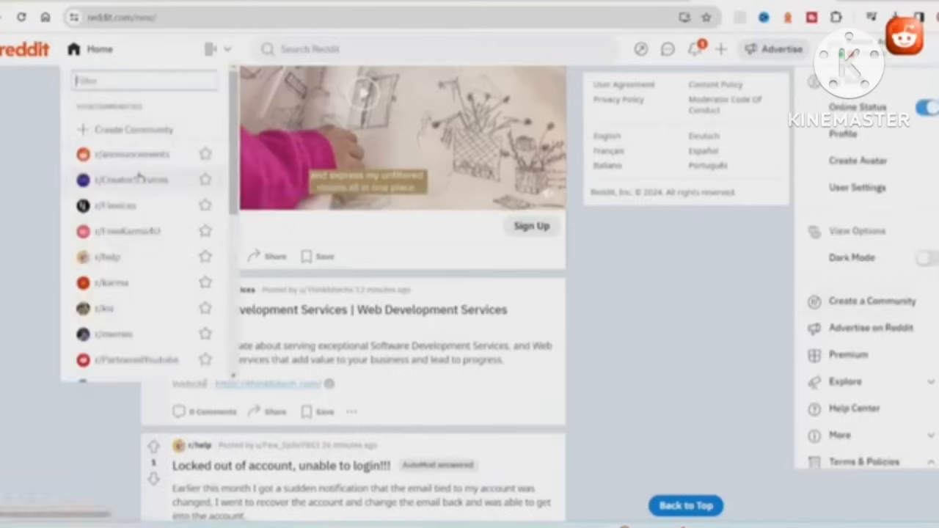
scroll("down", 3)
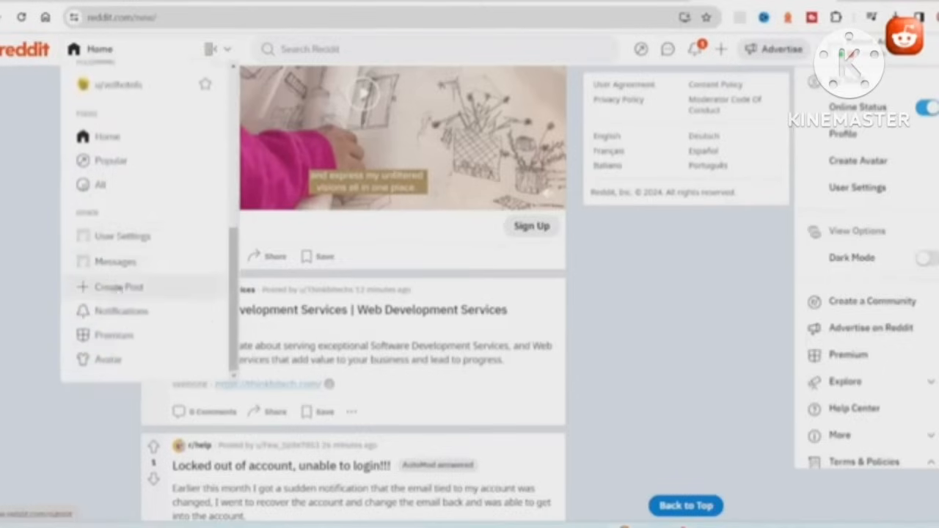
scroll("down", 3)
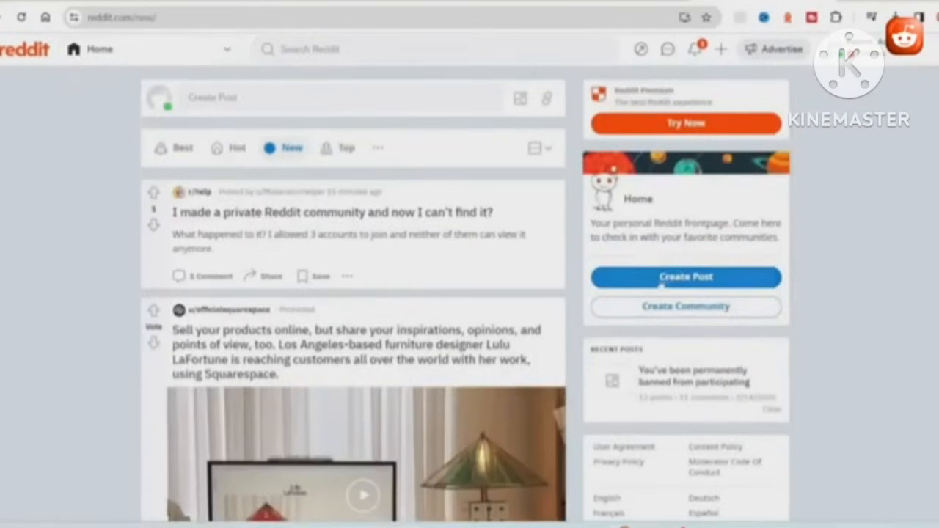
left_click(226, 50)
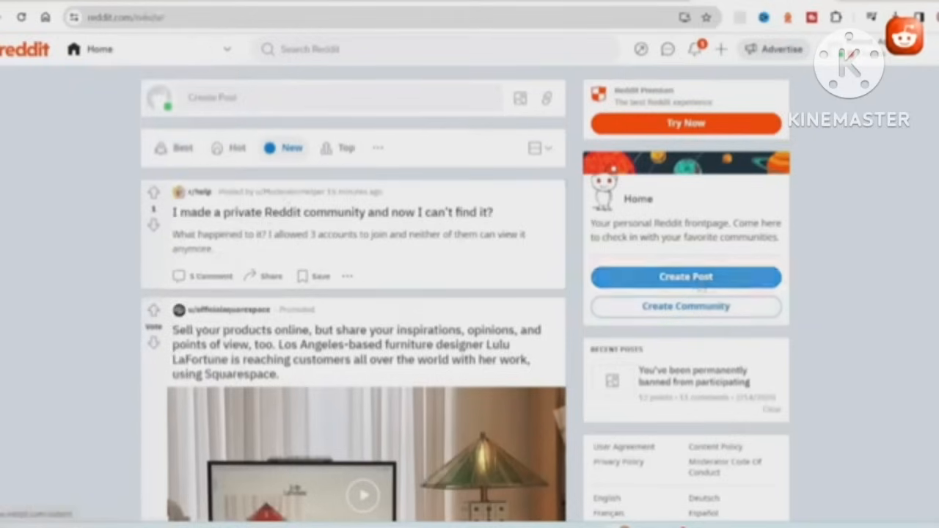
left_click(685, 276)
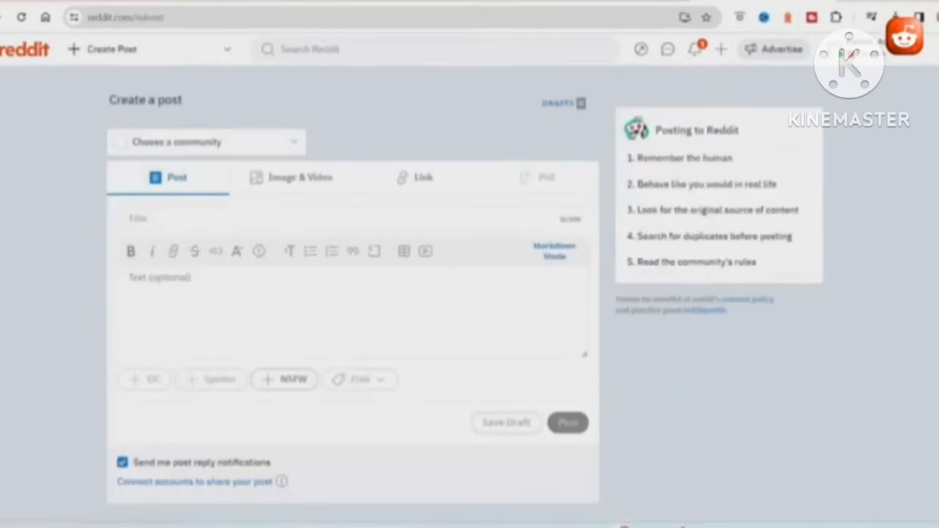
type("Sell your products online, but share your inspirations, opinions, and points of view, too. Los Angeles-based furniture designer Lulu LaFortune is reaching customers all over the world with her work, using Squarespace.")
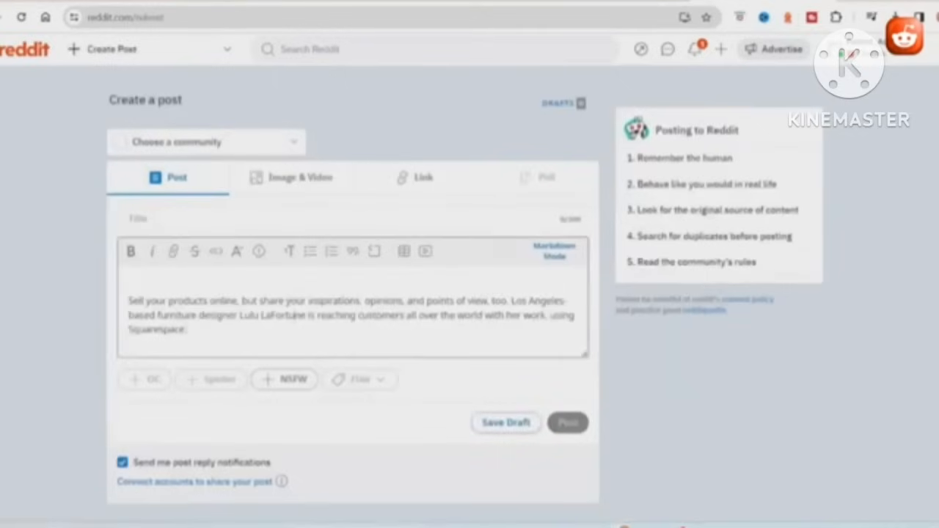
left_click_drag(189, 314, 309, 314)
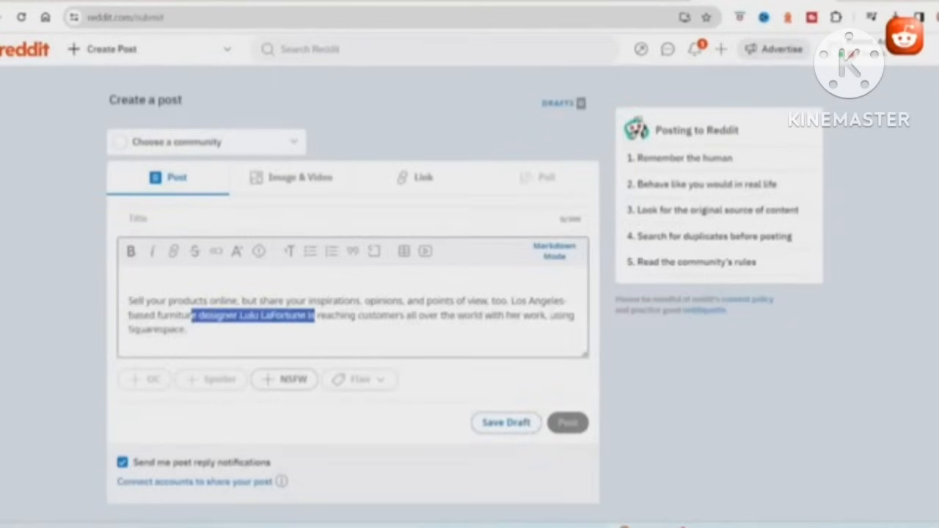
left_click(216, 252)
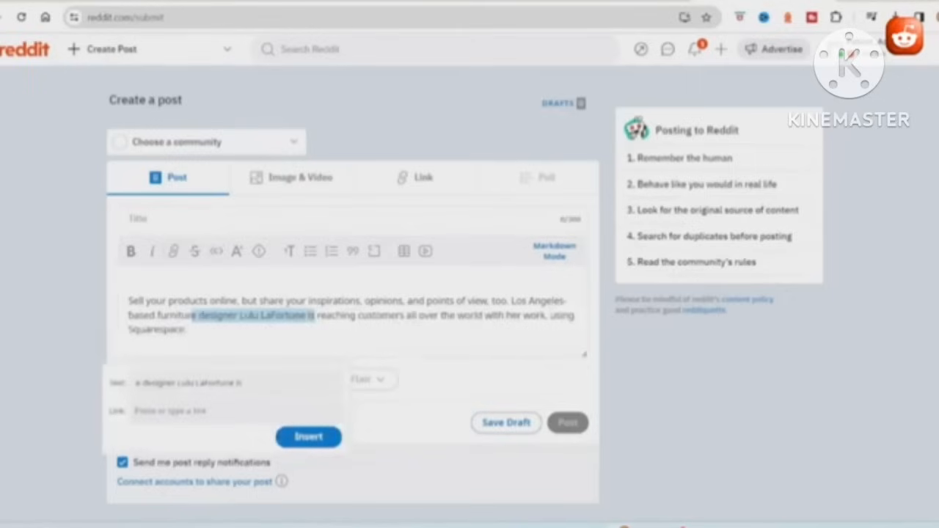
type("https://webshipping.com")
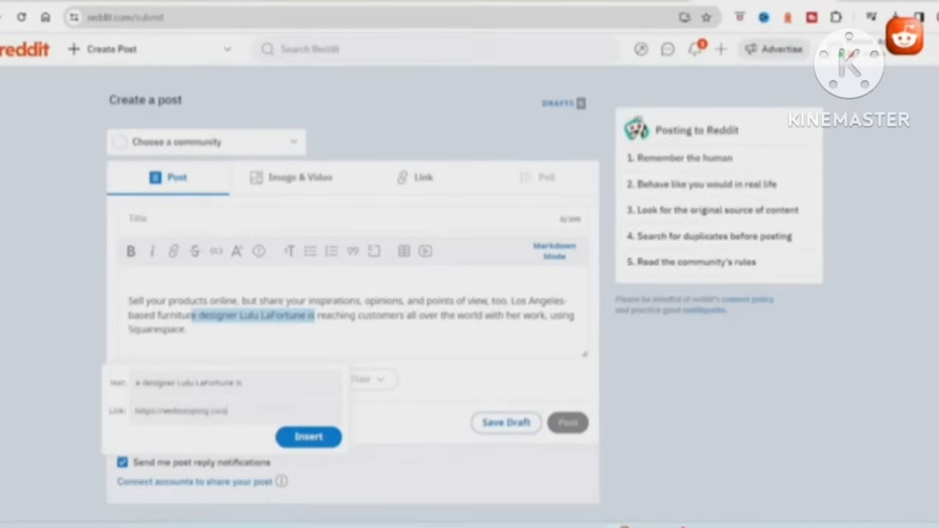
left_click(308, 438)
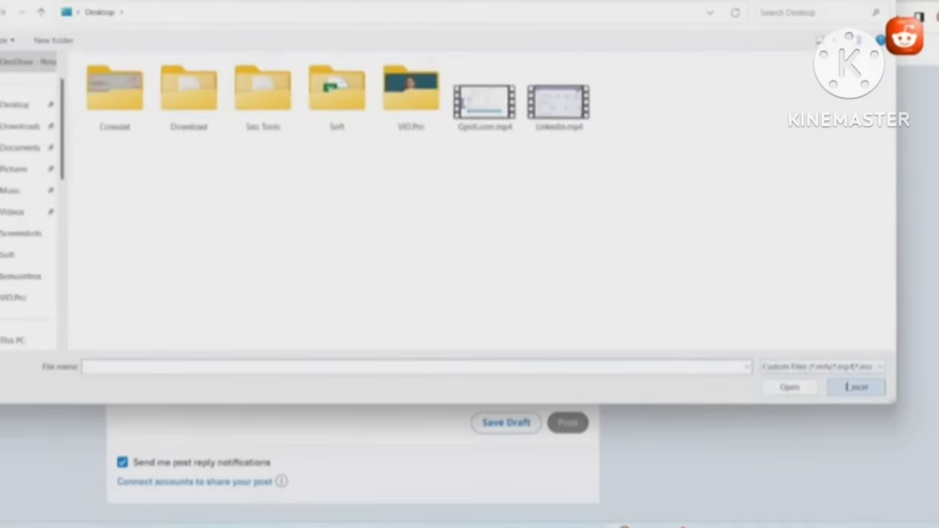
left_click(856, 387)
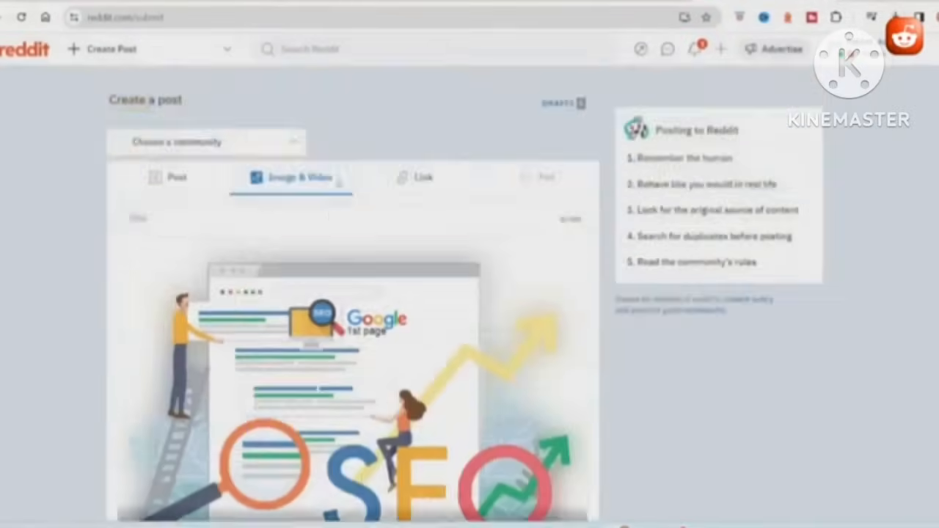
Make it a link post titled 'Web Seo Ping: Tools Your Ultimate SEO Companion' pointing to webseoping.com.
left_click(426, 176)
type("https://webs.mo")
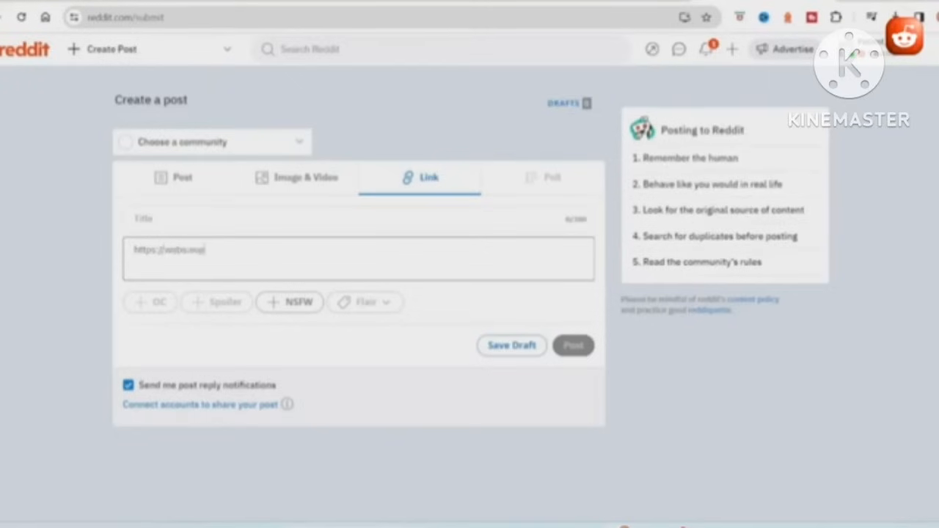
type("Web Seo Ping: Tools Your Ultimate SEO Companion")
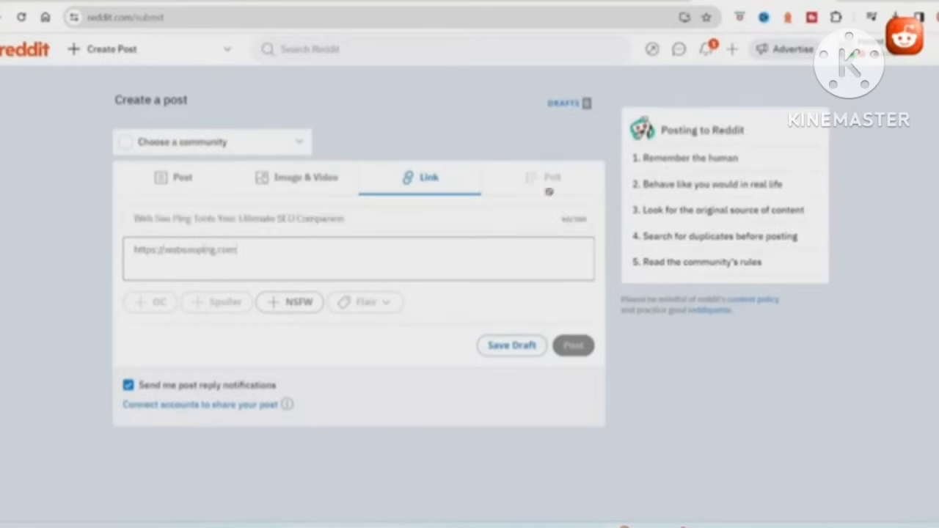
left_click(305, 176)
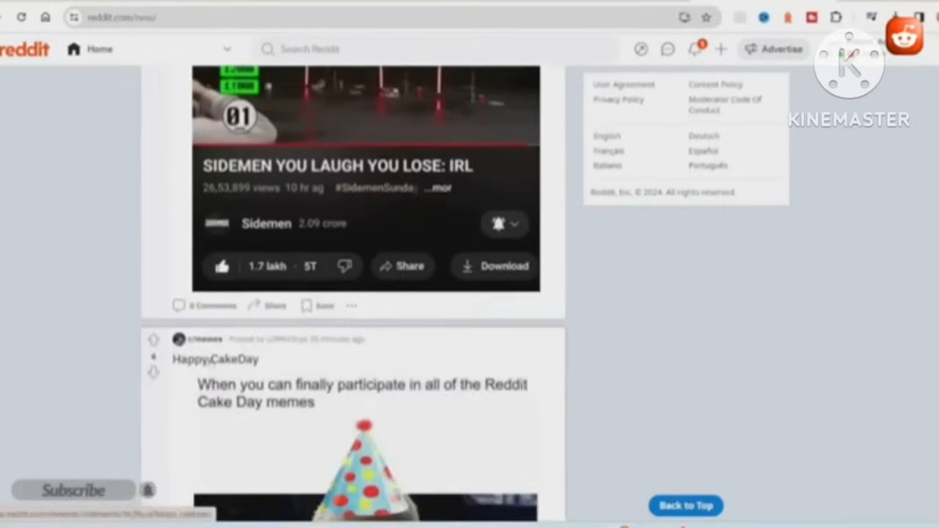
Open the YouTube Consulting post from the feed of new posts and read it.
scroll("down", 3)
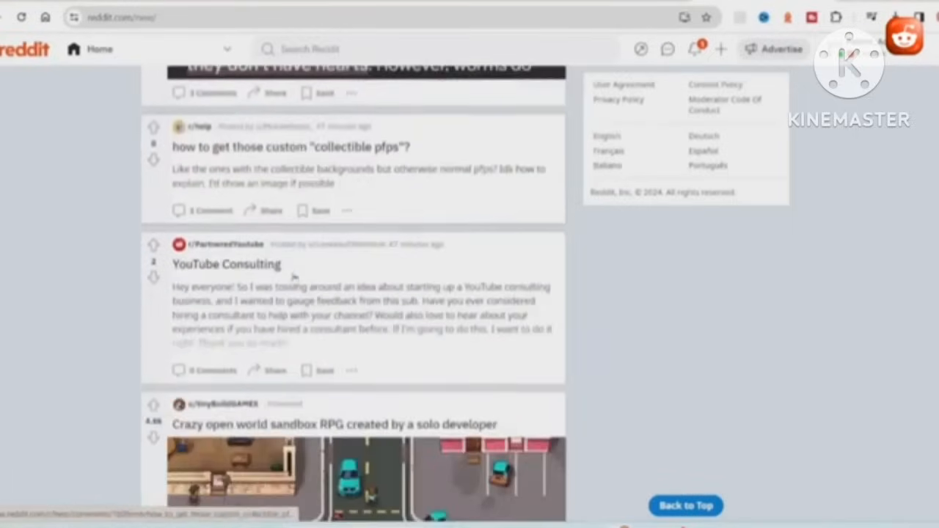
scroll("down", 3)
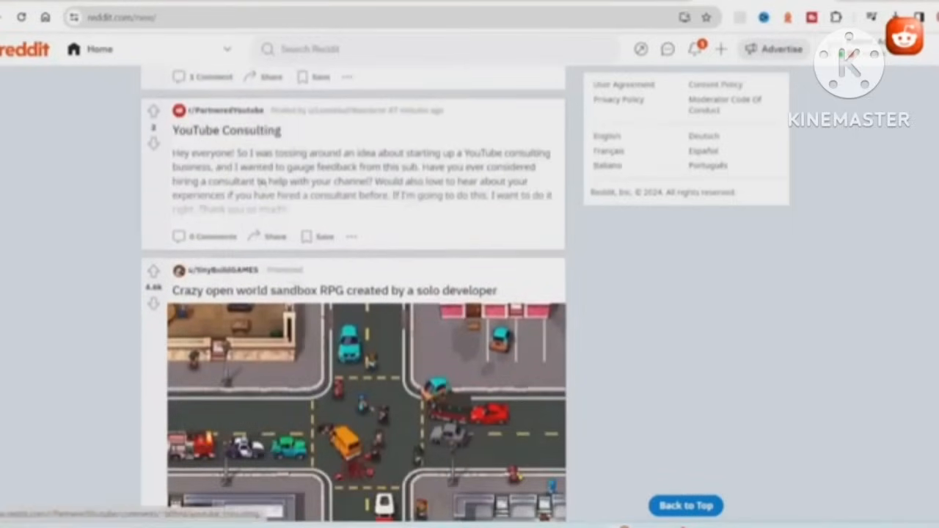
left_click(226, 129)
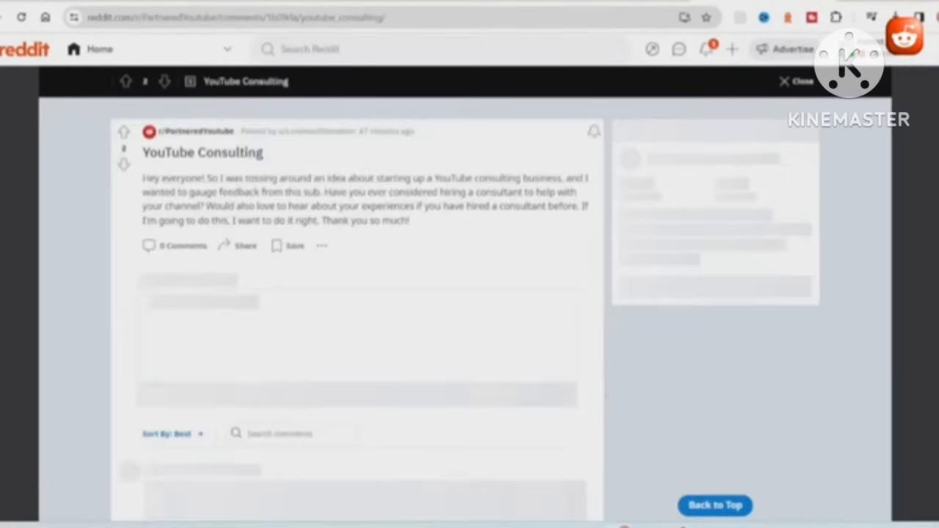
scroll("down", 3)
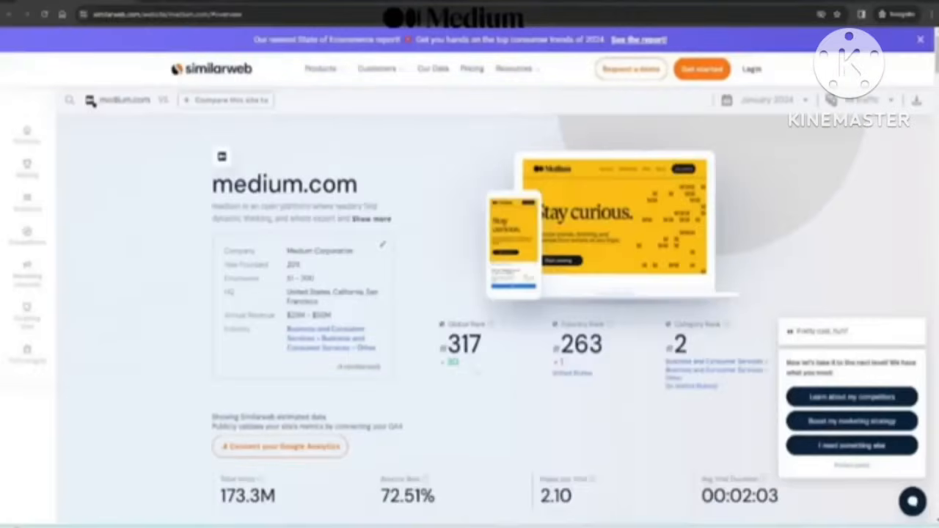
Scroll the medium.com Similarweb overview to its global rank 317 and 173.3M total visits.
scroll("down", 3)
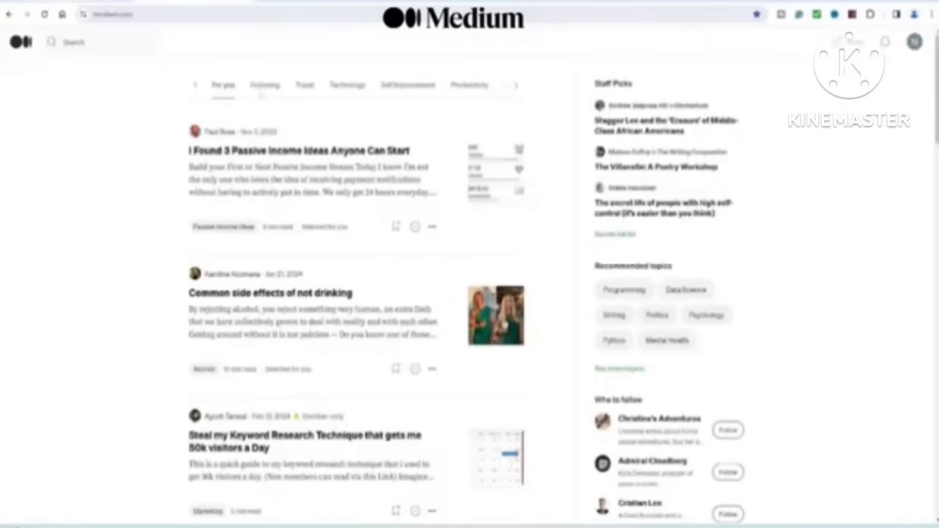
Switch through the Following, Travel and Technology story feeds and browse the listed articles.
left_click(264, 84)
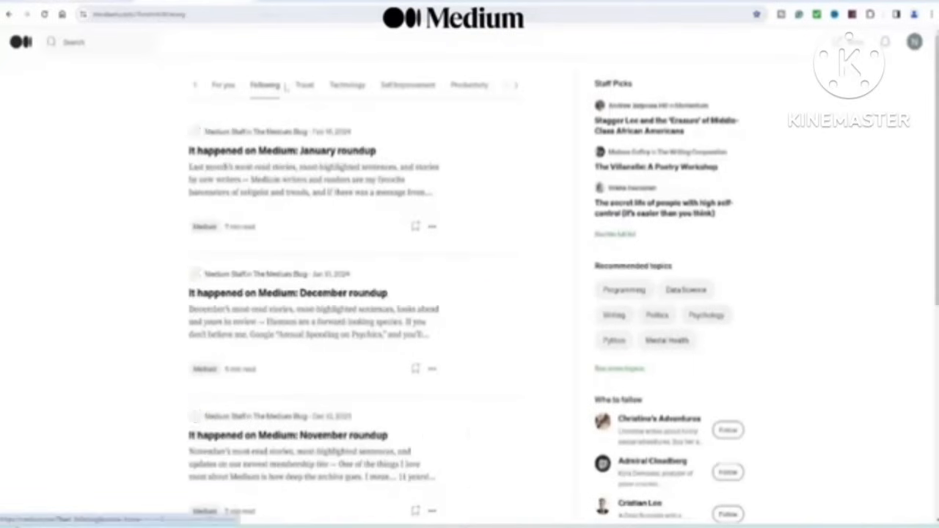
left_click(304, 84)
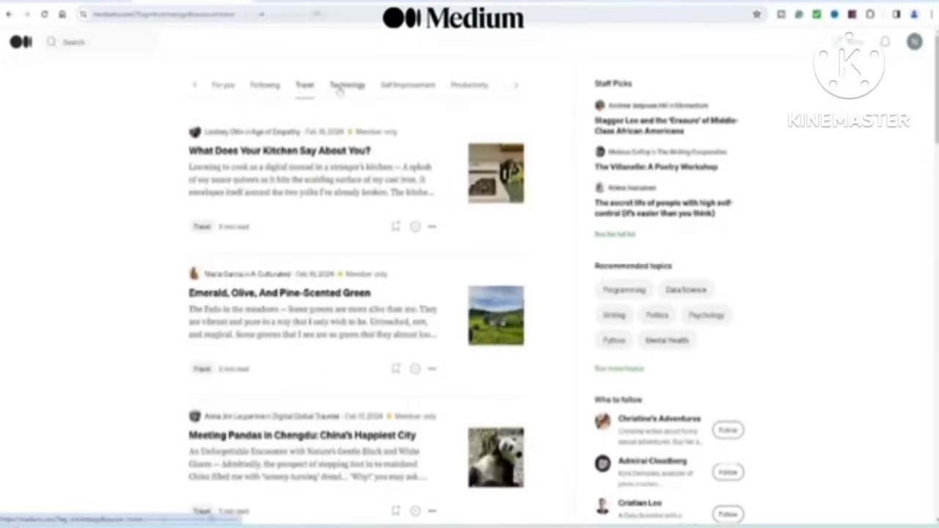
left_click(347, 83)
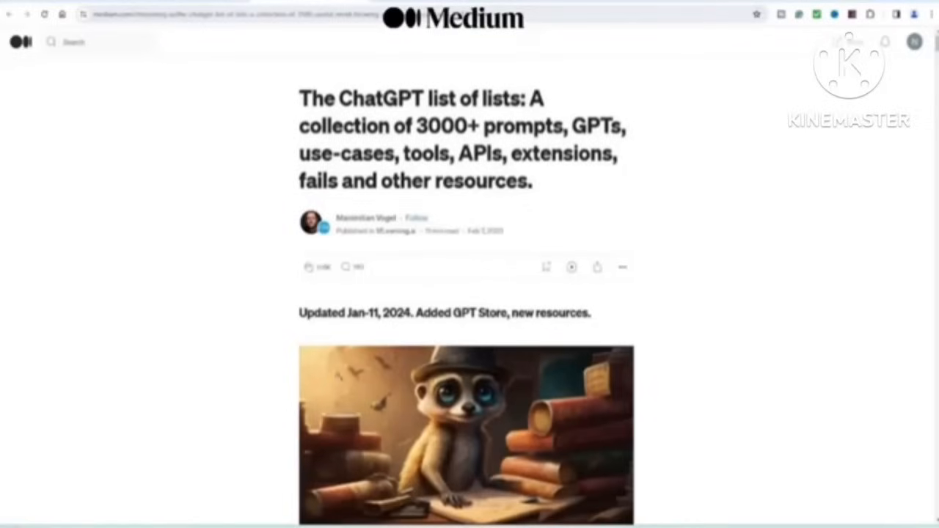
scroll("down", 3)
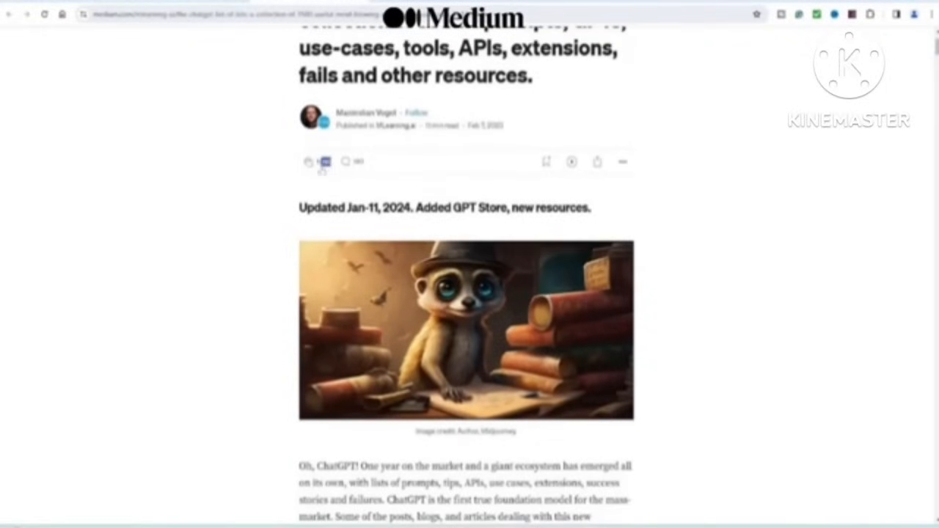
scroll("down", 3)
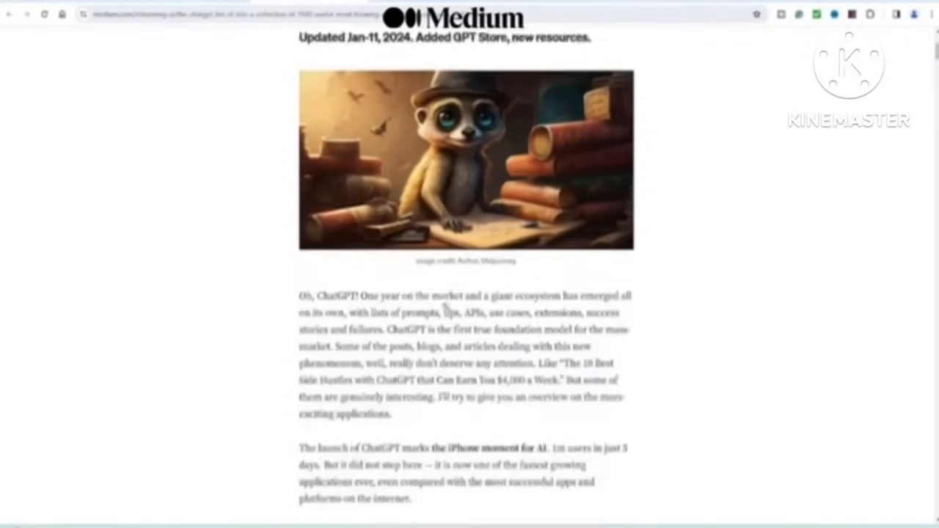
scroll("down", 3)
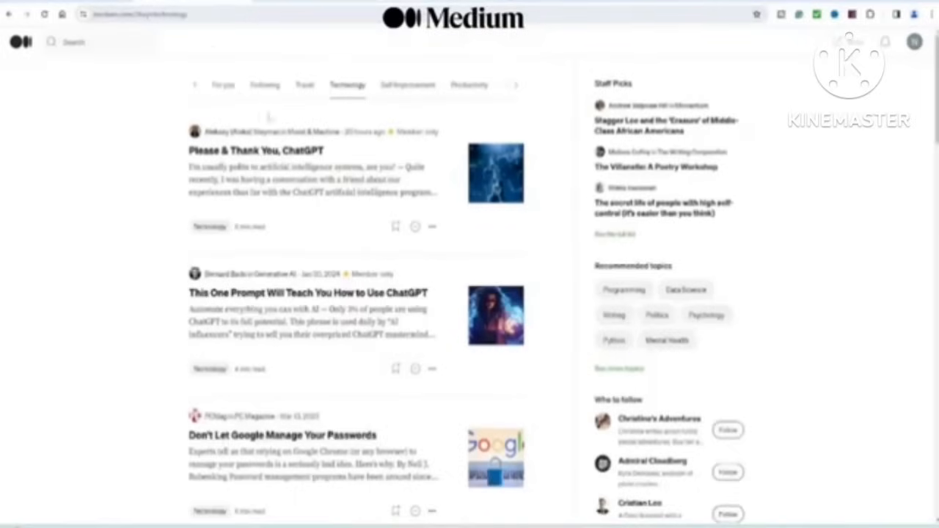
Open 'Please & Thank You, ChatGPT', then the 'Emerald, Olive, And Pine-Scented Green' story.
left_click(256, 150)
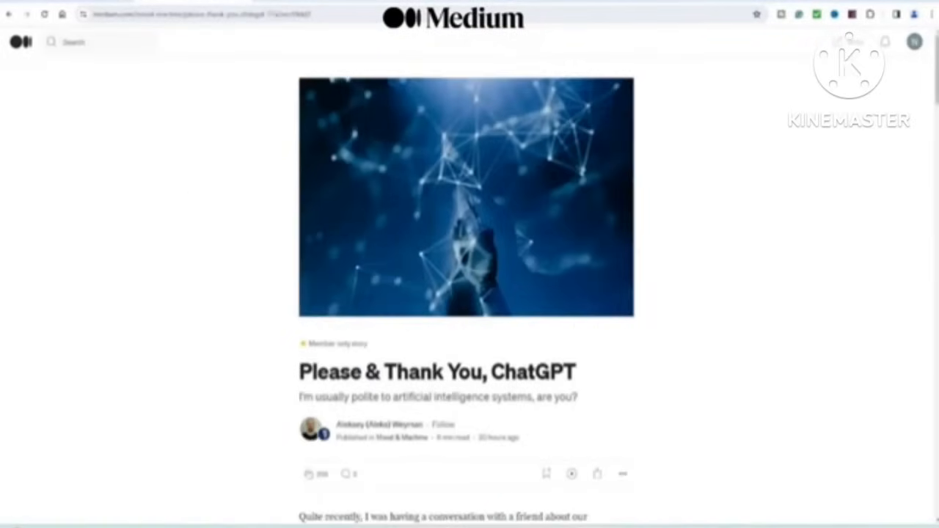
scroll("down", 3)
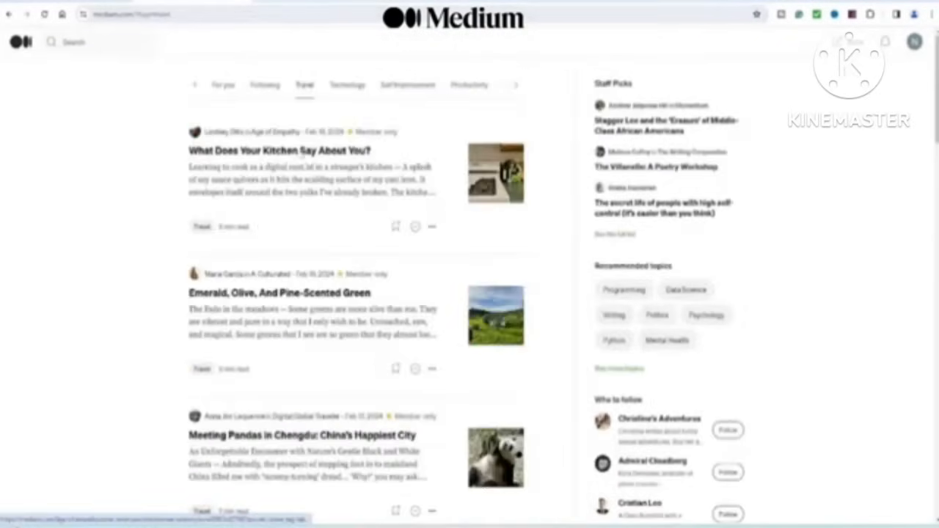
left_click(279, 150)
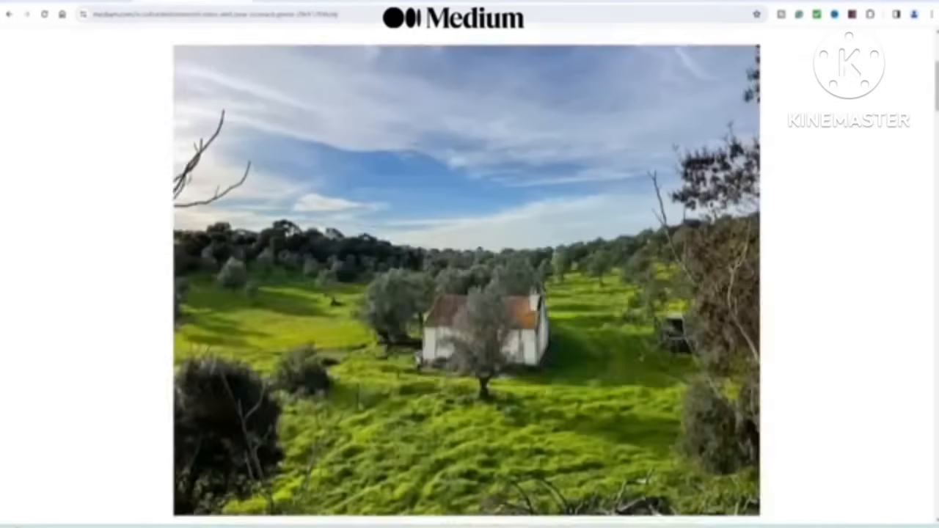
Read the green countryside travel story, then pick an image from Downloads for a new story draft.
scroll("down", 3)
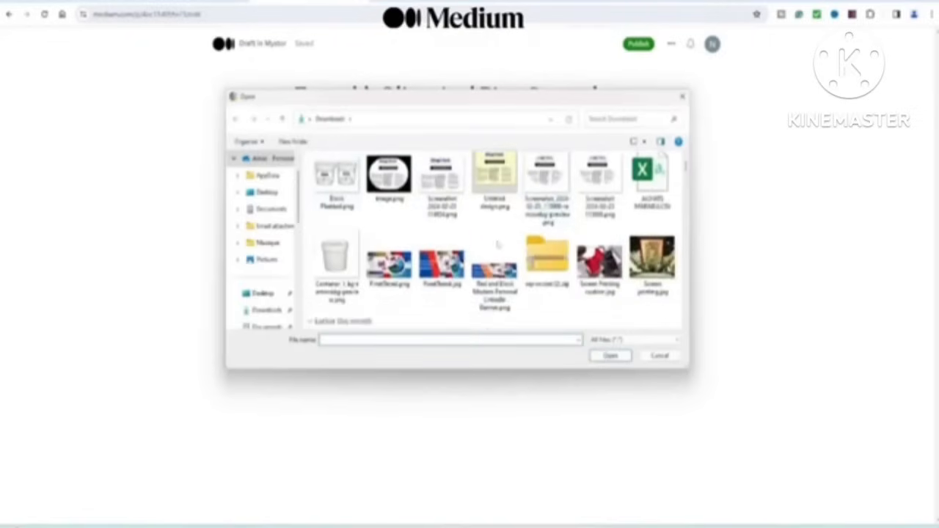
left_click(611, 357)
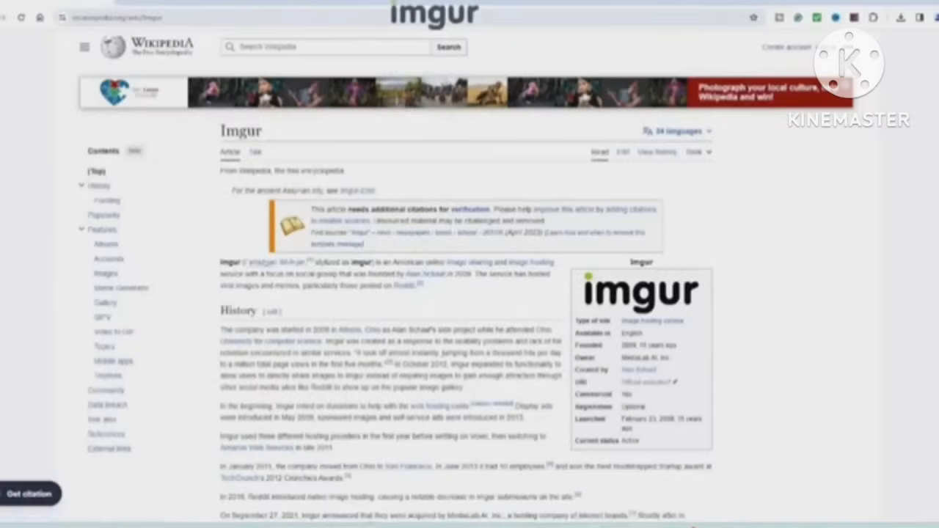
Scroll down through the Wikipedia article about Imgur.
scroll("down", 3)
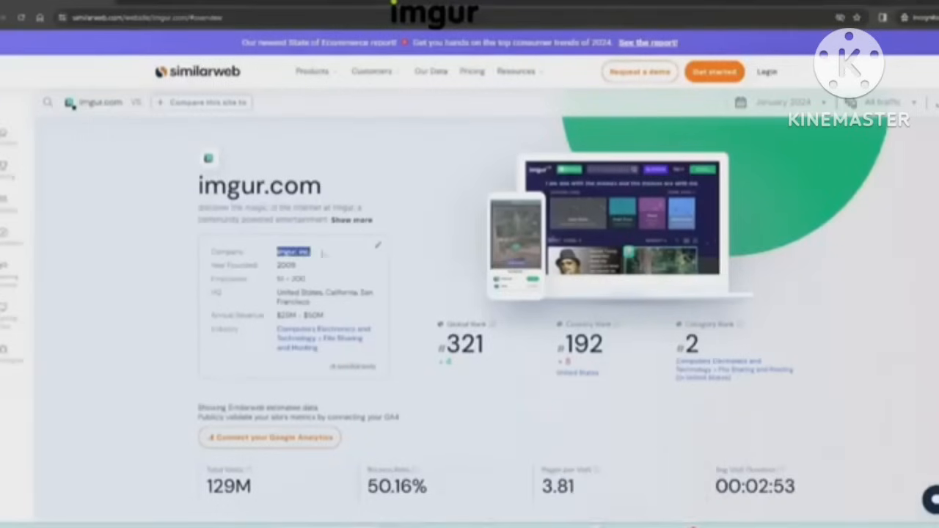
scroll("down", 3)
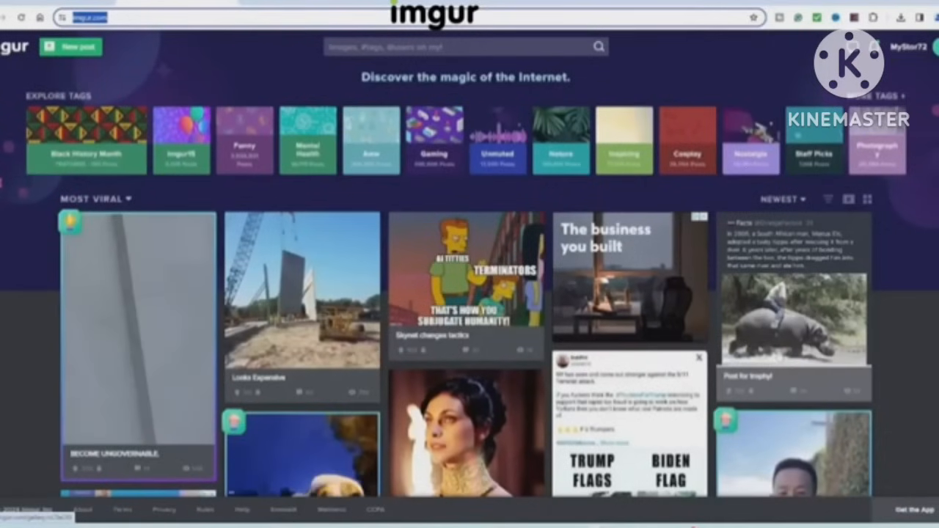
Browse the Most Viral gallery and view the 'Skynet changes tactics' post.
scroll("down", 3)
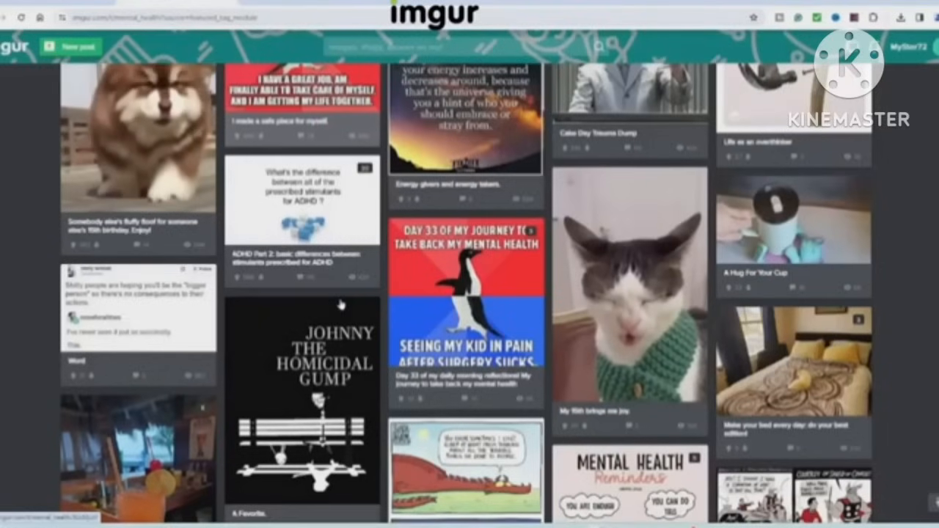
scroll("up", 3)
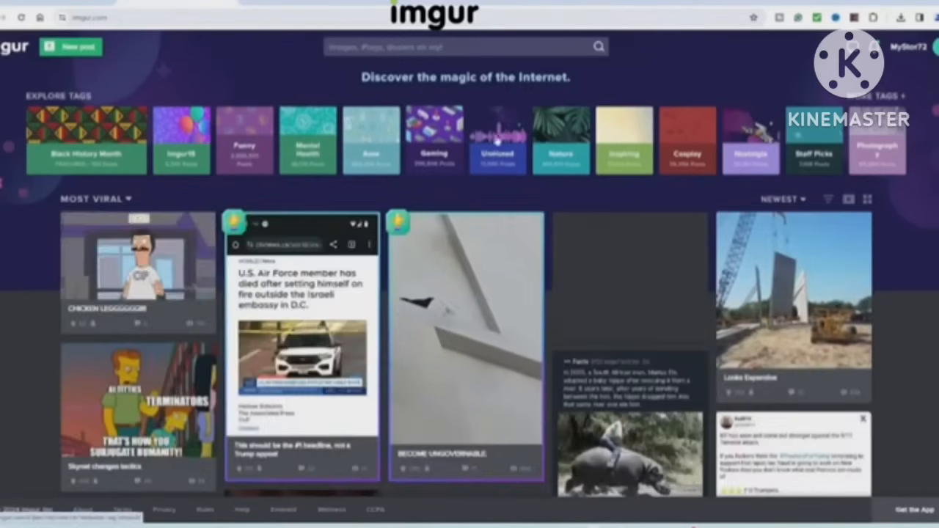
scroll("down", 3)
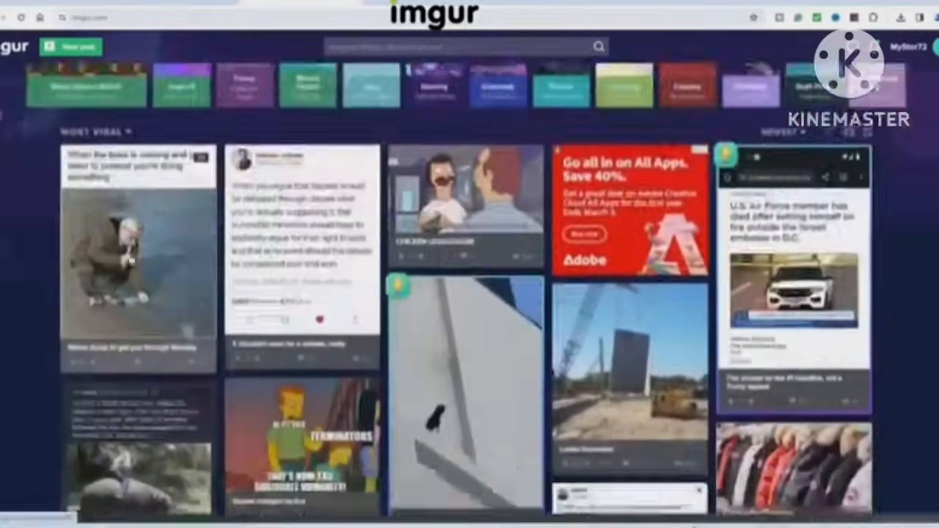
scroll("down", 3)
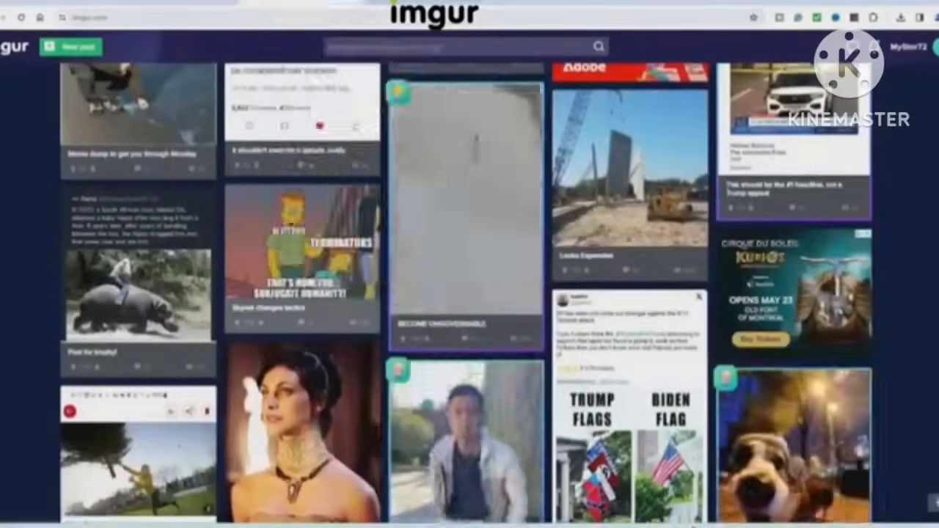
left_click(301, 249)
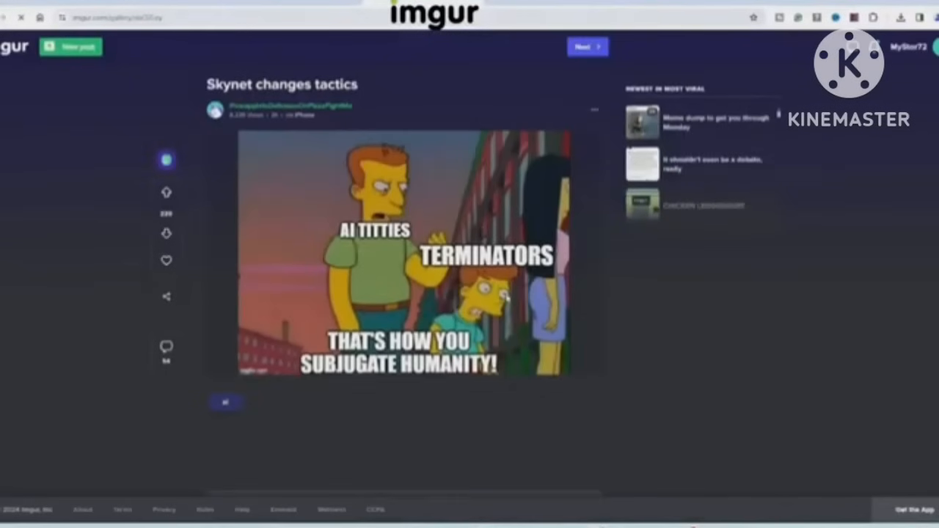
scroll("down", 3)
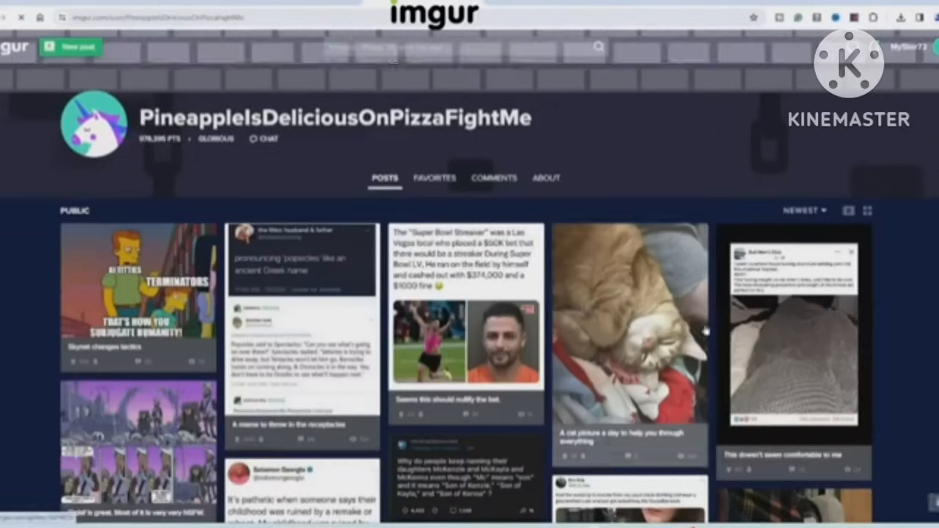
Look through the uploader's profile favourites, view another post, and return to the imgur.com gallery.
left_click(435, 178)
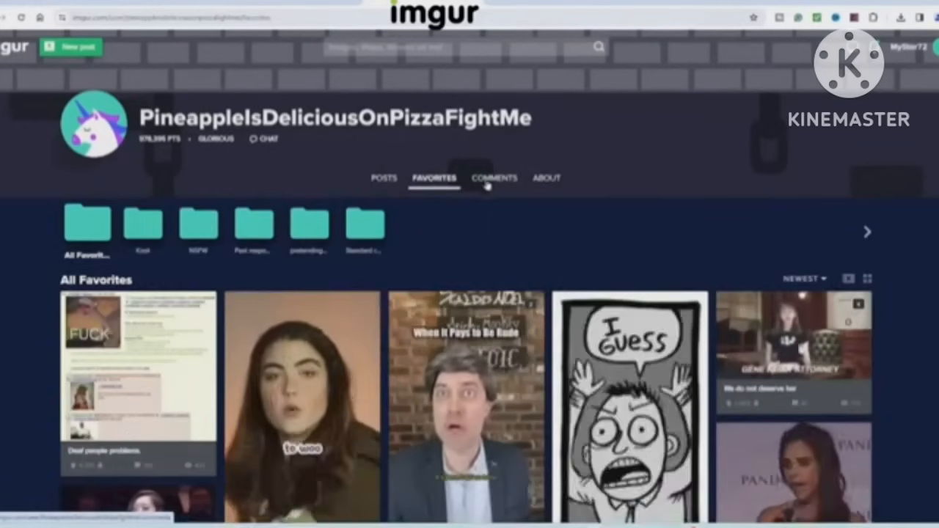
left_click(493, 178)
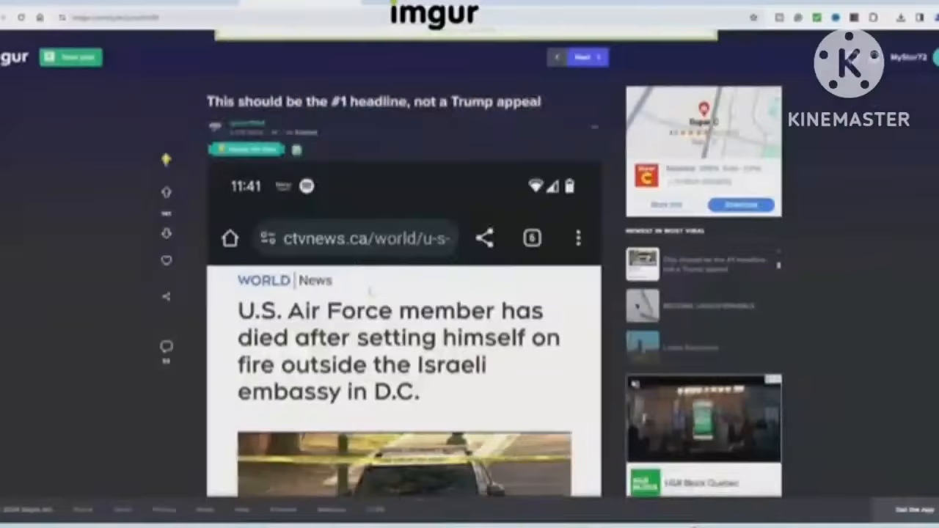
scroll("down", 3)
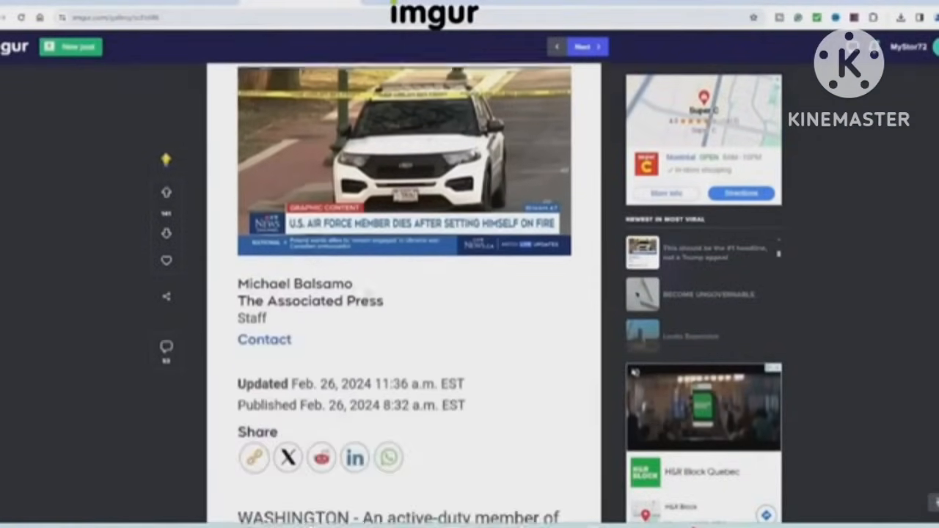
scroll("down", 3)
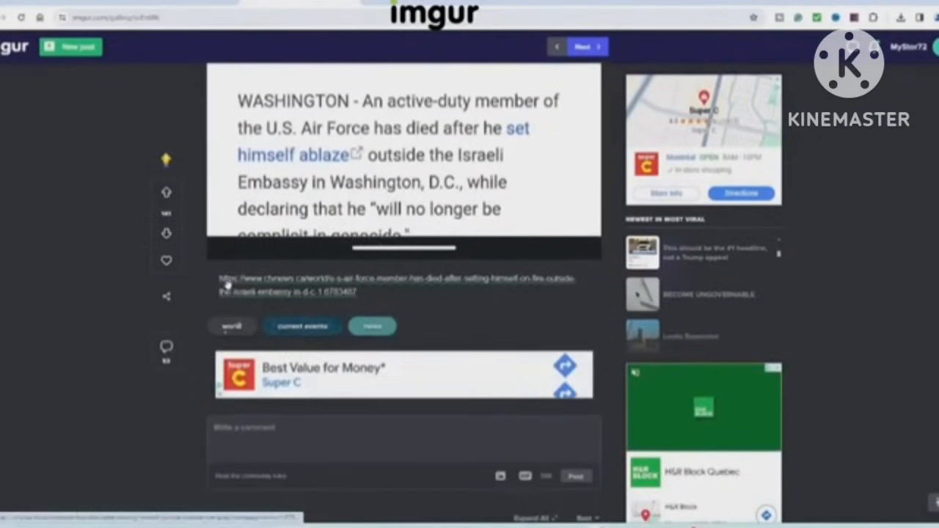
left_click(167, 297)
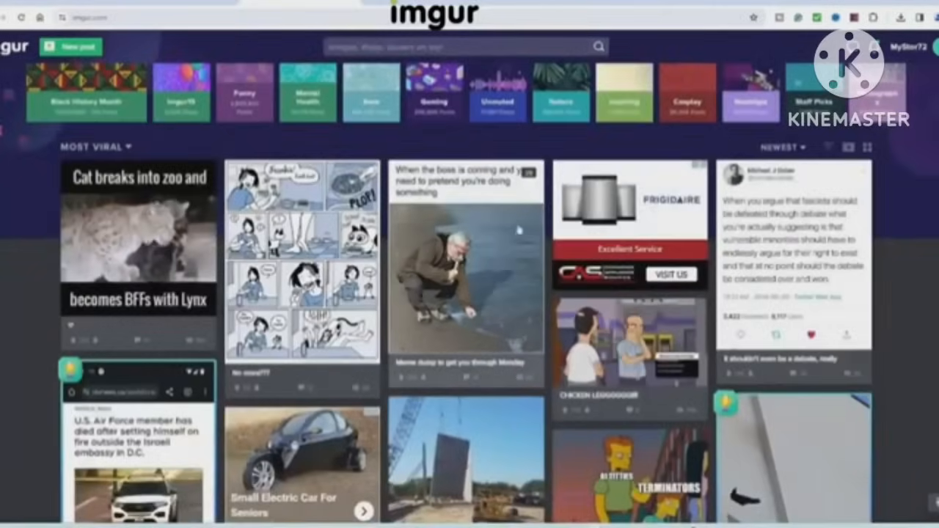
View the owl and gentleman post's embed code and add it to favourites.
scroll("down", 3)
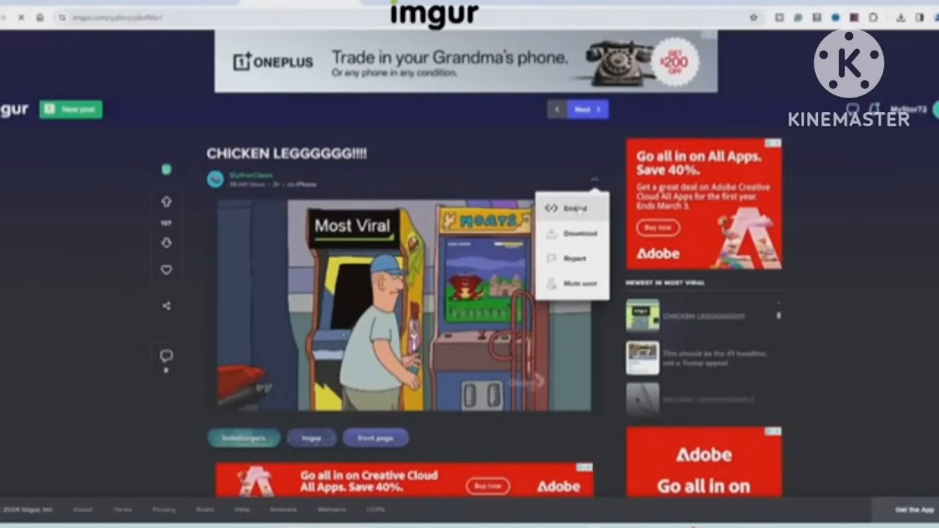
left_click(575, 209)
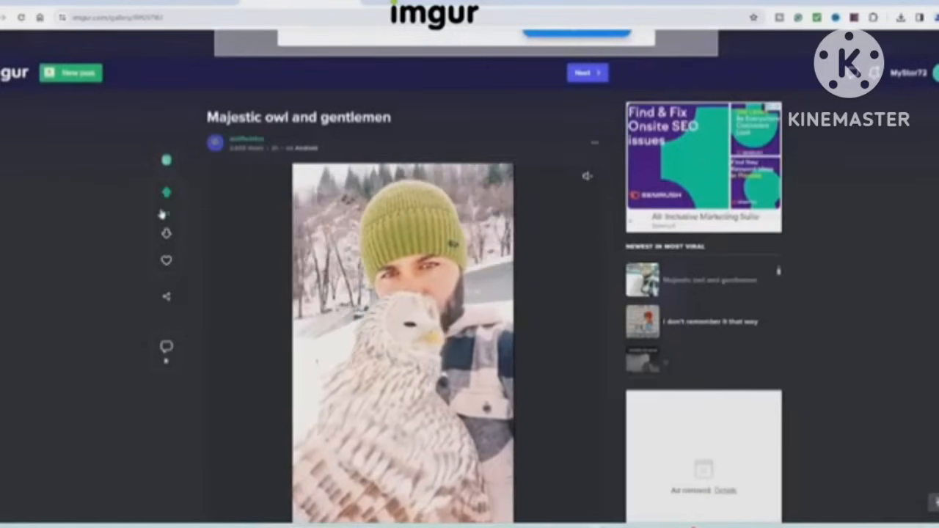
left_click(168, 261)
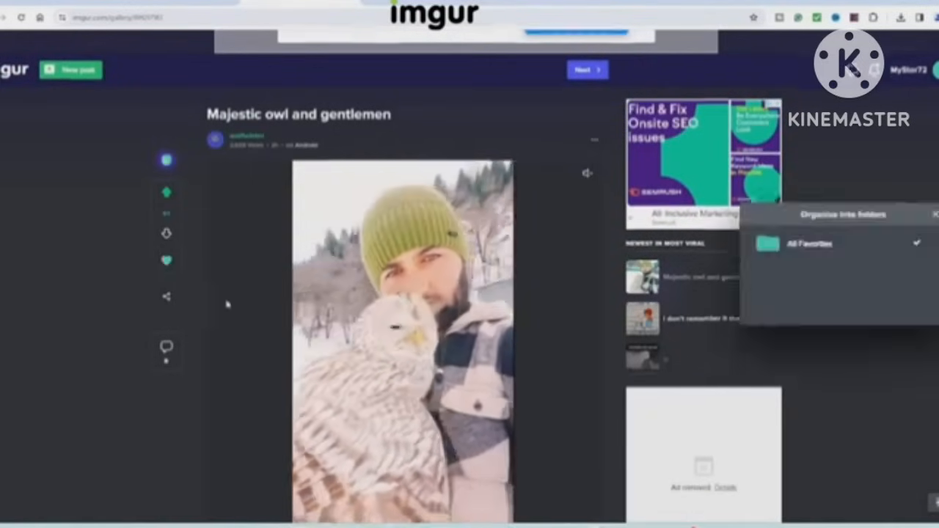
Leave the short comment 'Su' on the owl post and return to the home page.
scroll("down", 3)
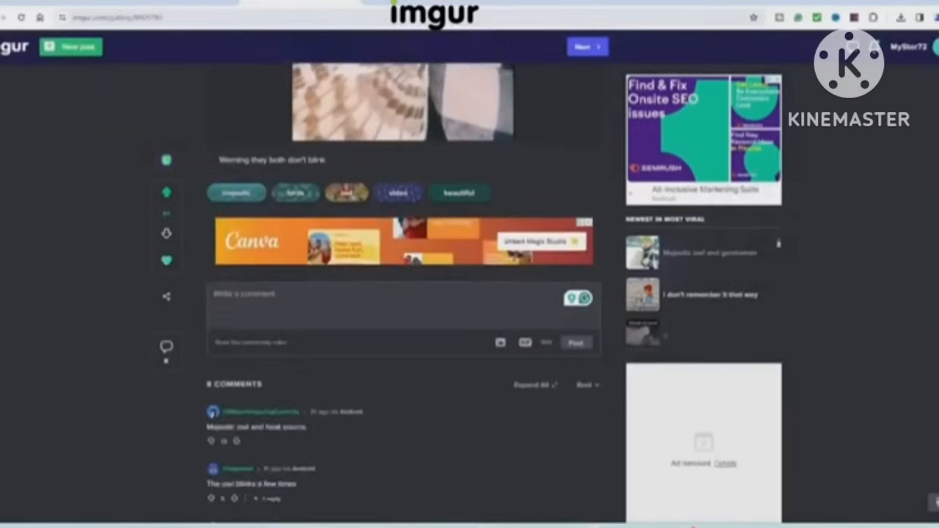
type("Super")
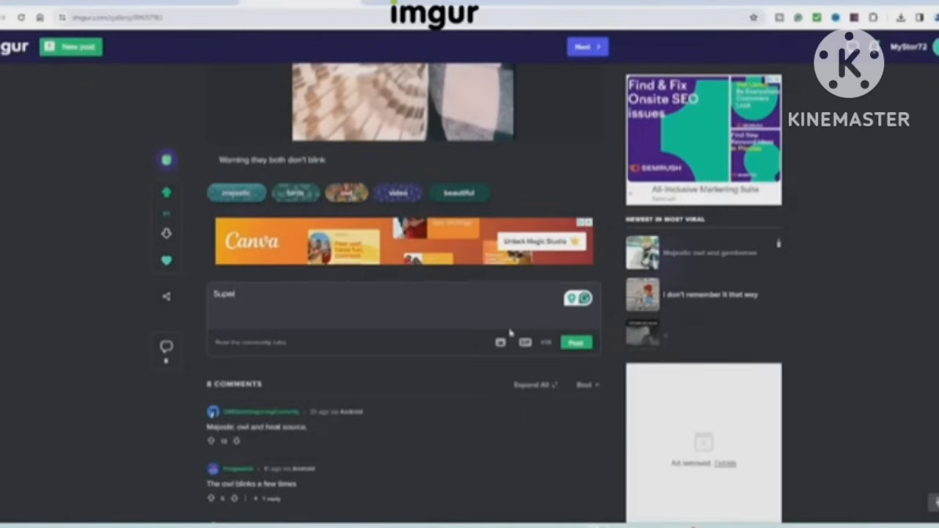
left_click(576, 342)
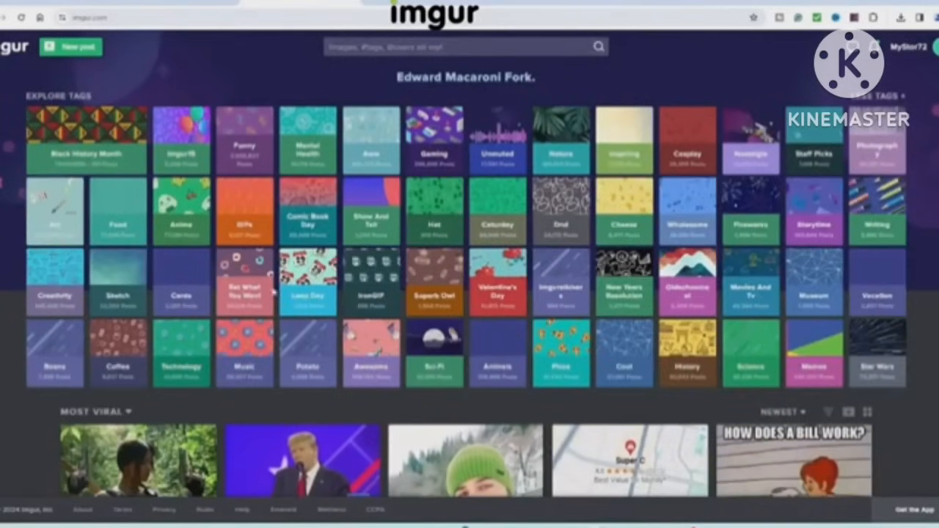
Search Imgur for 'trend' and view the 'Dressed our OCs into medium support =)' post.
left_click(462, 45)
type("#")
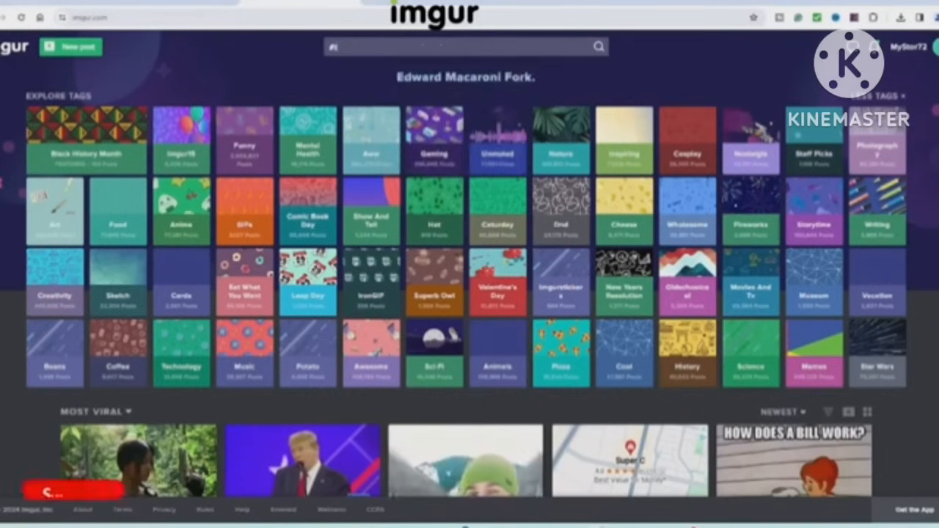
type("trend")
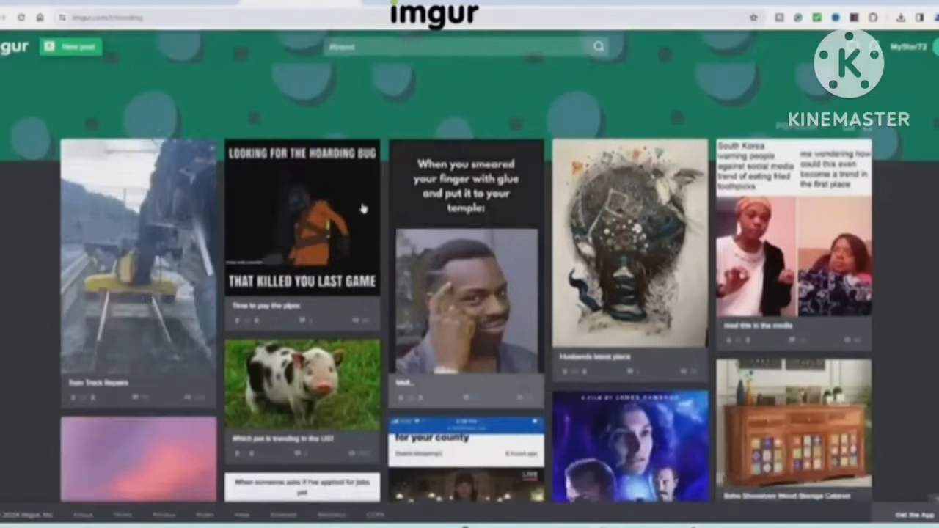
scroll("down", 3)
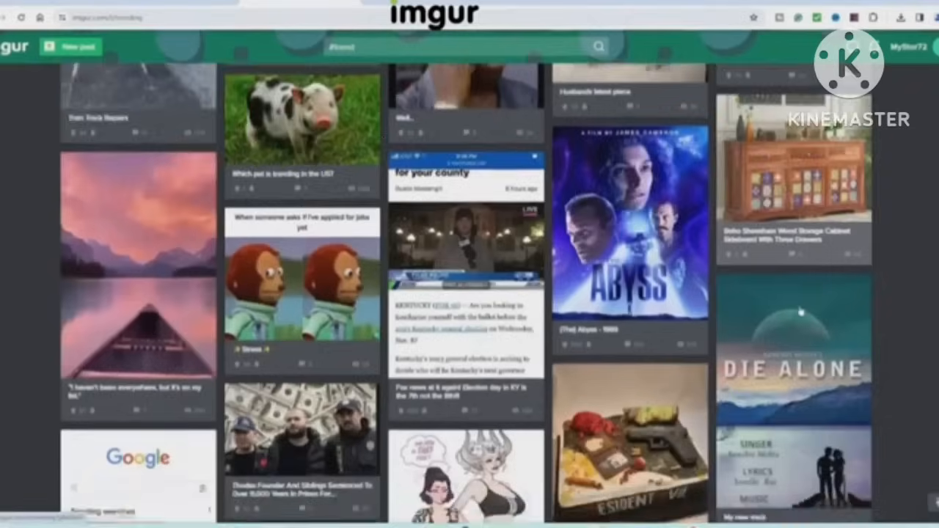
scroll("down", 3)
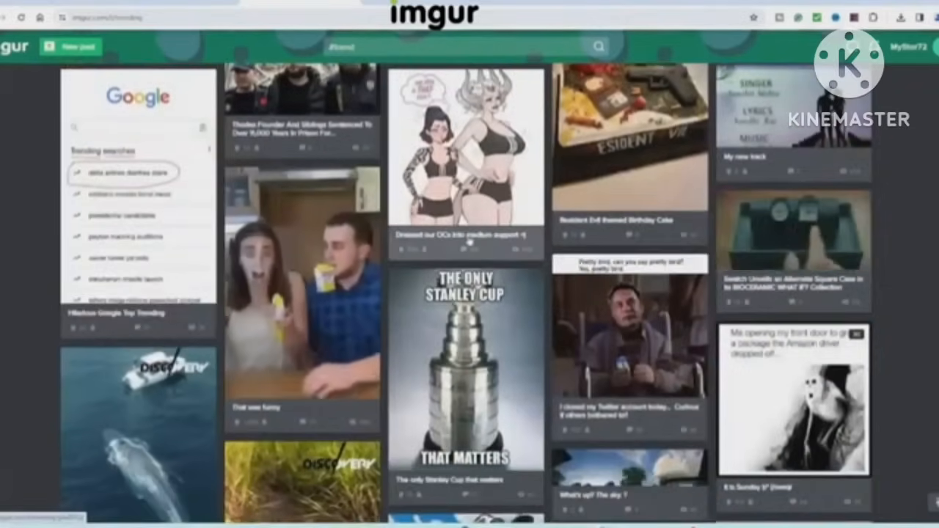
left_click(464, 146)
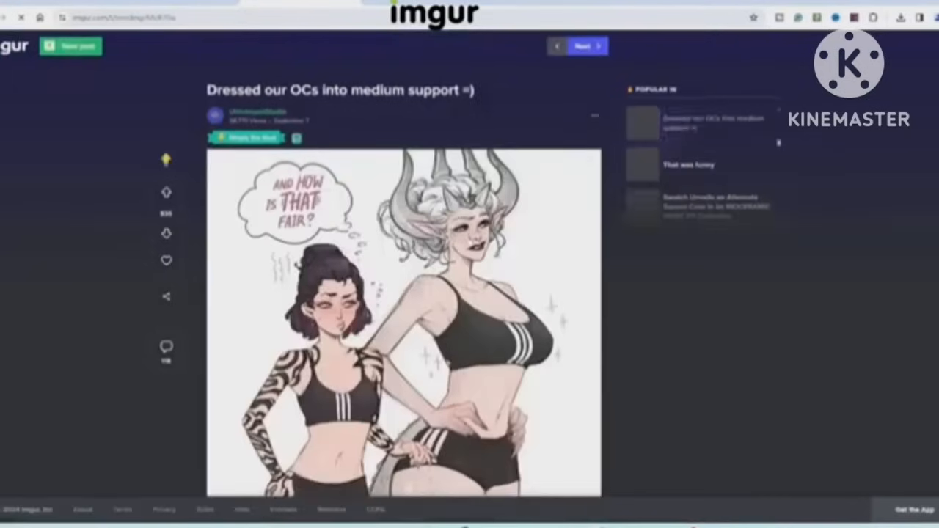
scroll("down", 3)
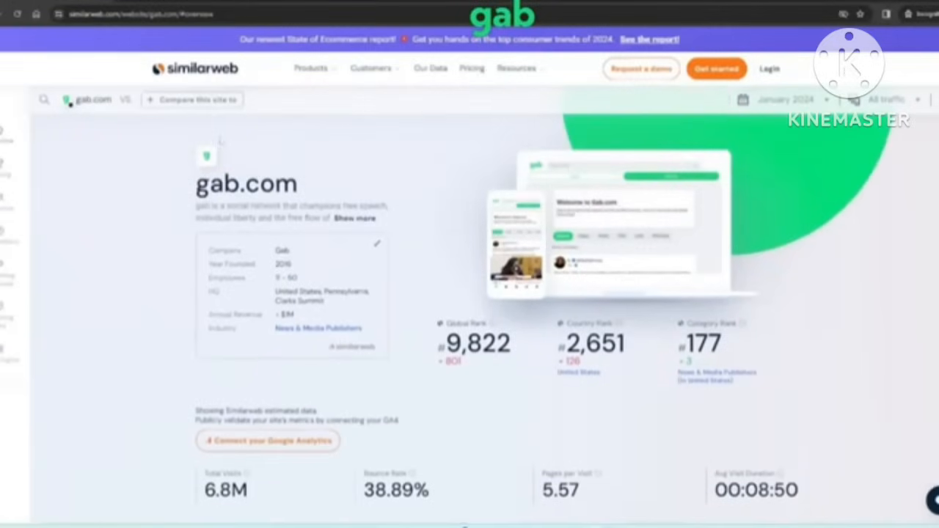
Review gab.com's Similarweb stats and homepage, then visit the National Football League group.
scroll("down", 3)
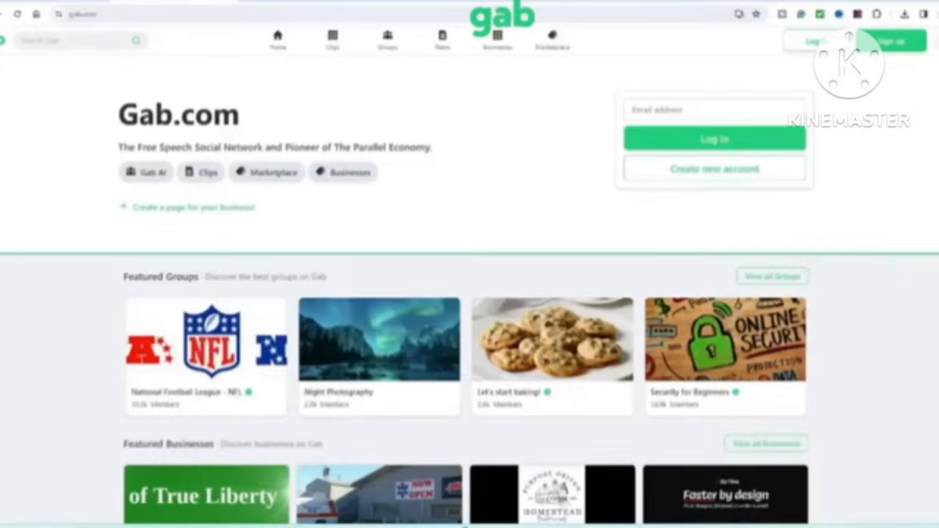
scroll("down", 3)
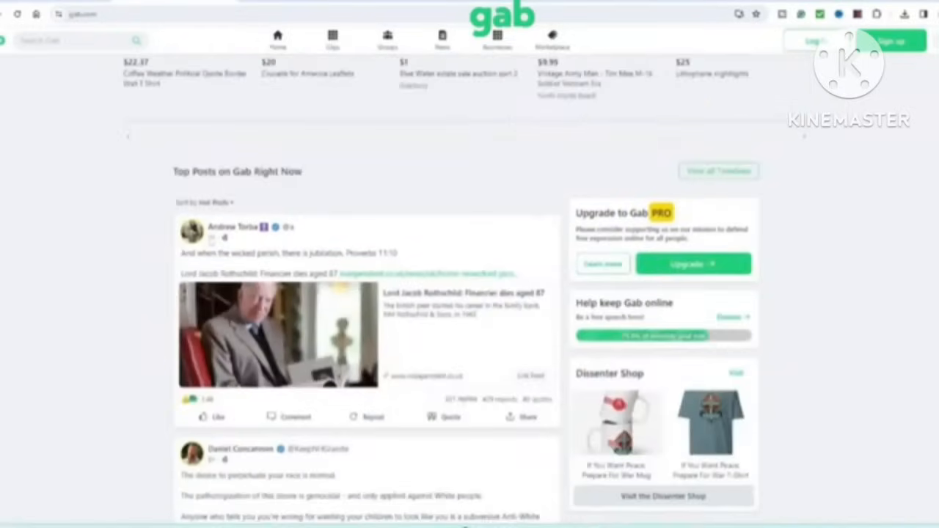
scroll("down", 3)
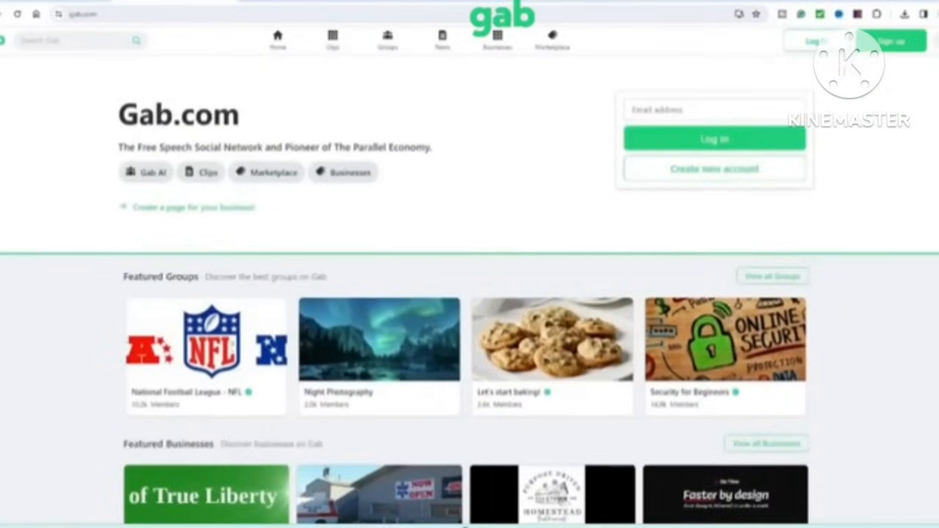
left_click(205, 339)
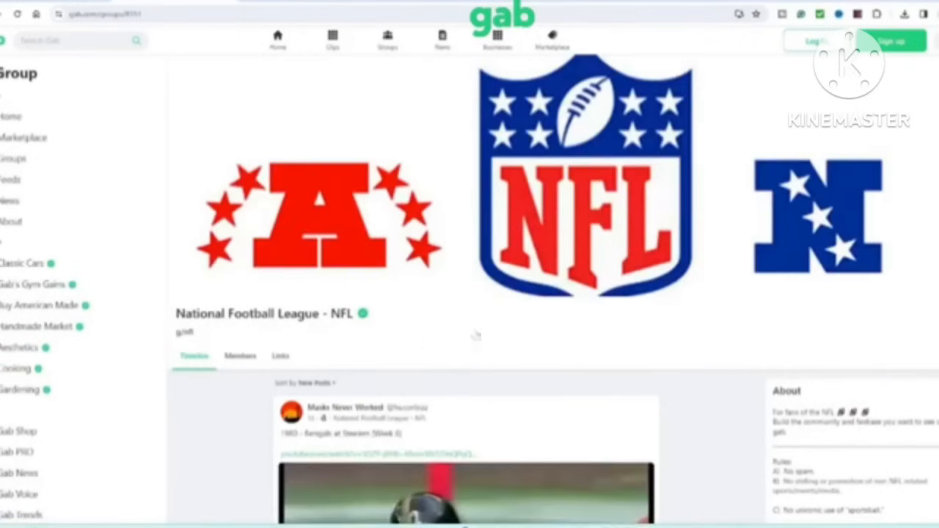
scroll("down", 3)
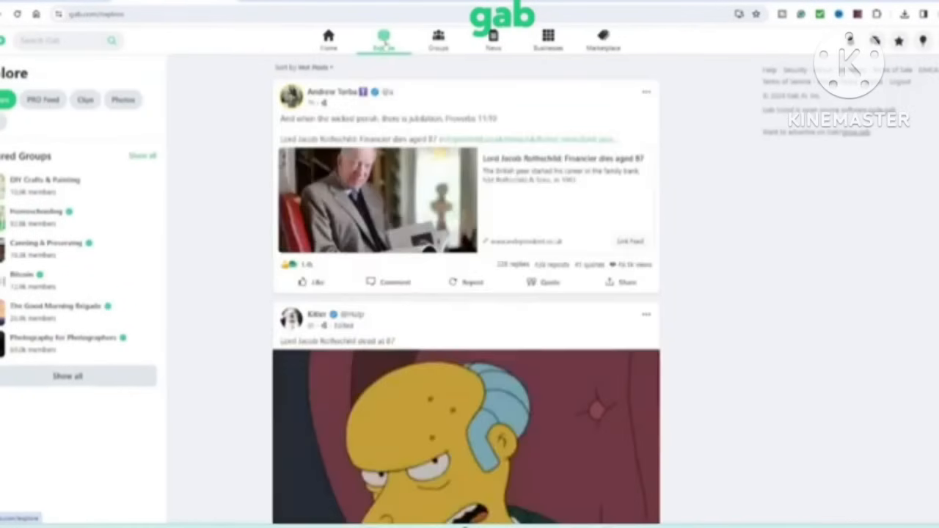
Browse Gab's Explore feed and the Groups page.
left_click(437, 37)
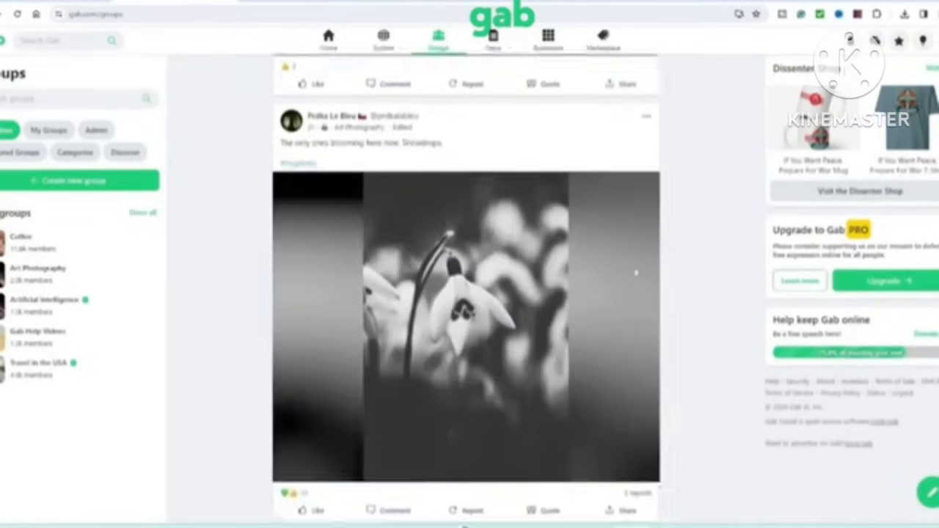
left_click(498, 37)
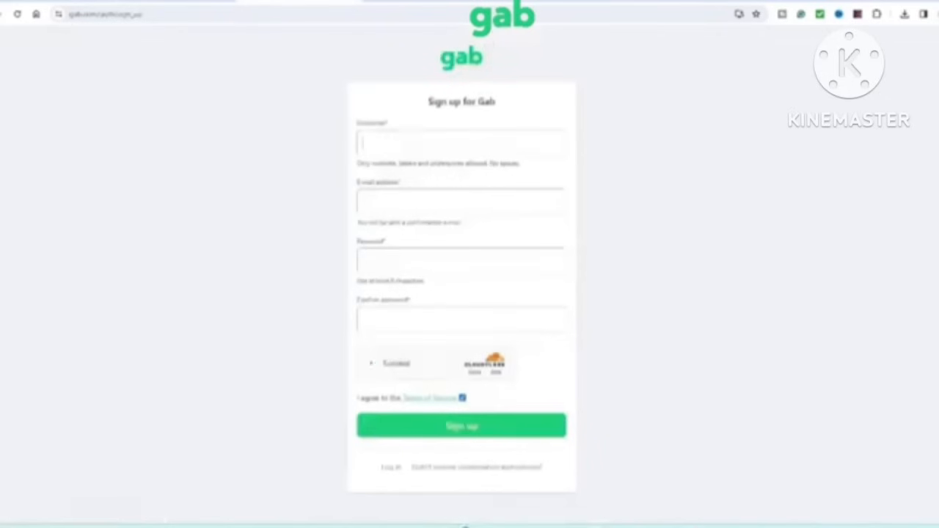
Pass the Cloudflare human verification check on Gab's sign-up form.
left_click(370, 364)
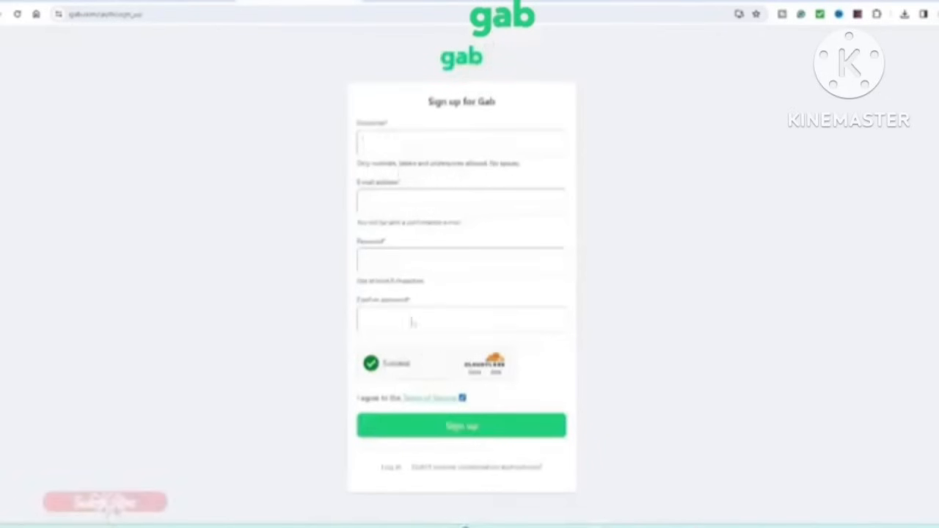
left_click(461, 426)
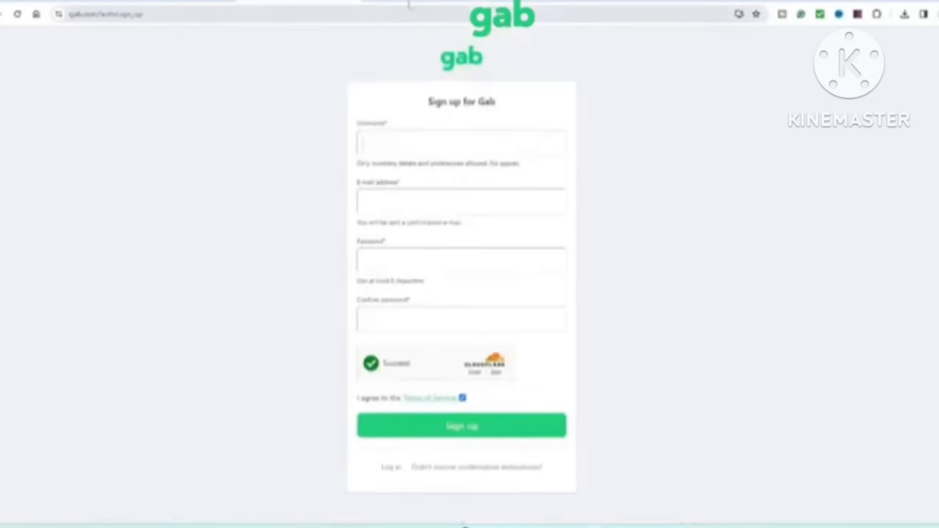
left_click(461, 426)
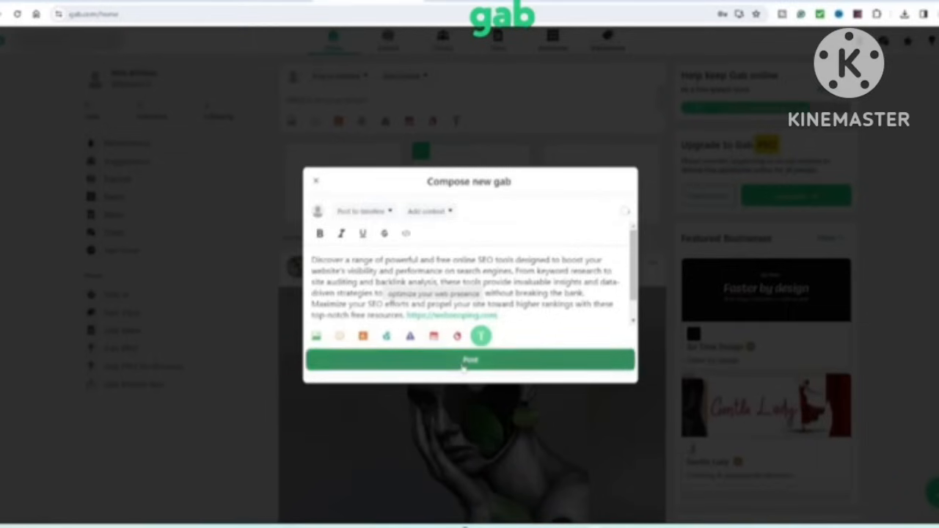
Publish the free online SEO tools post and view the CCSwow profile's comments and photos.
left_click(470, 359)
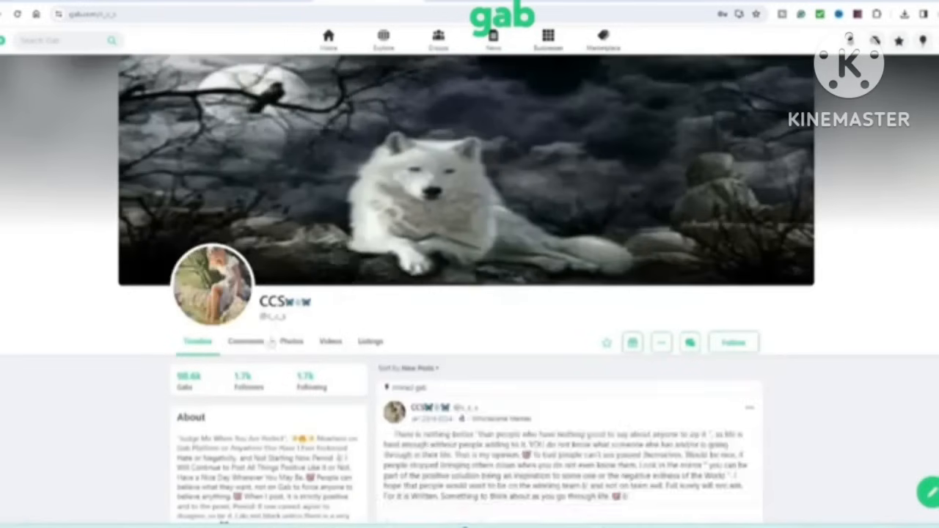
left_click(246, 340)
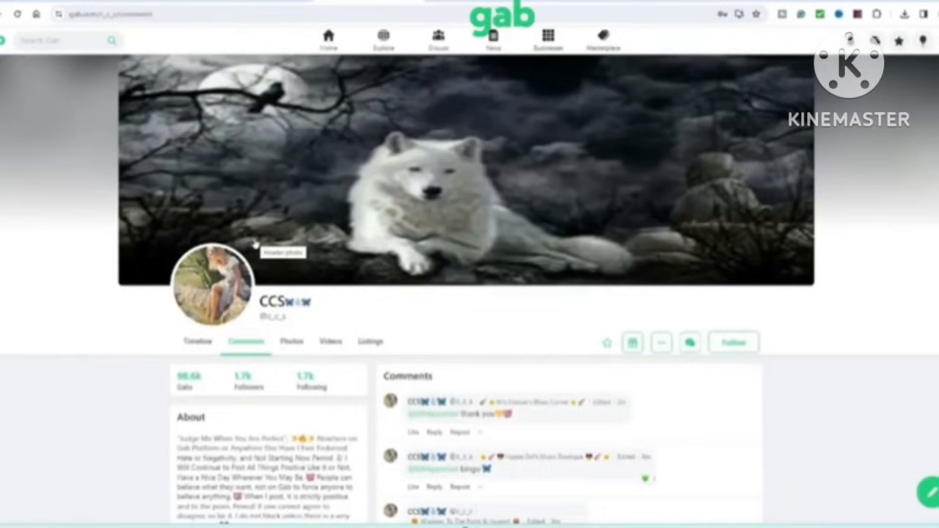
left_click(297, 341)
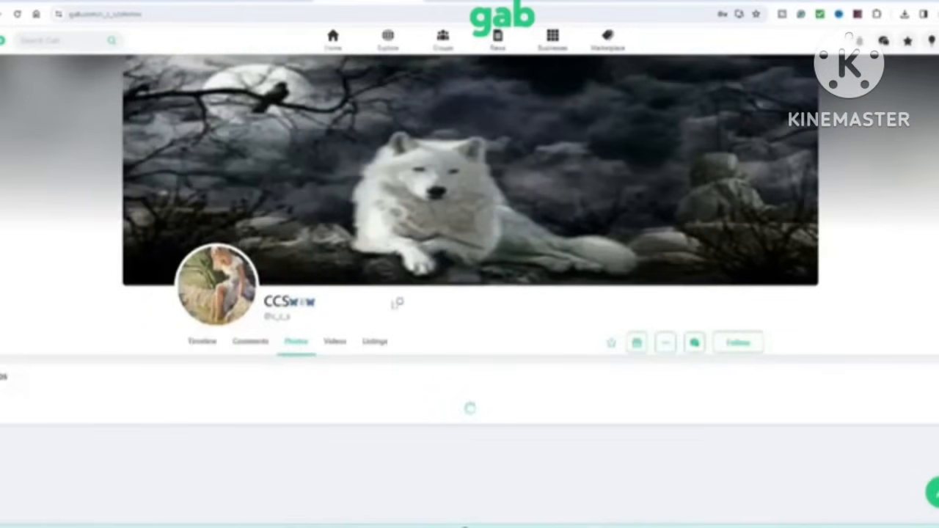
Browse the profile's videos and marketplace listings, then head to Koltuk's Honey business page.
left_click(332, 340)
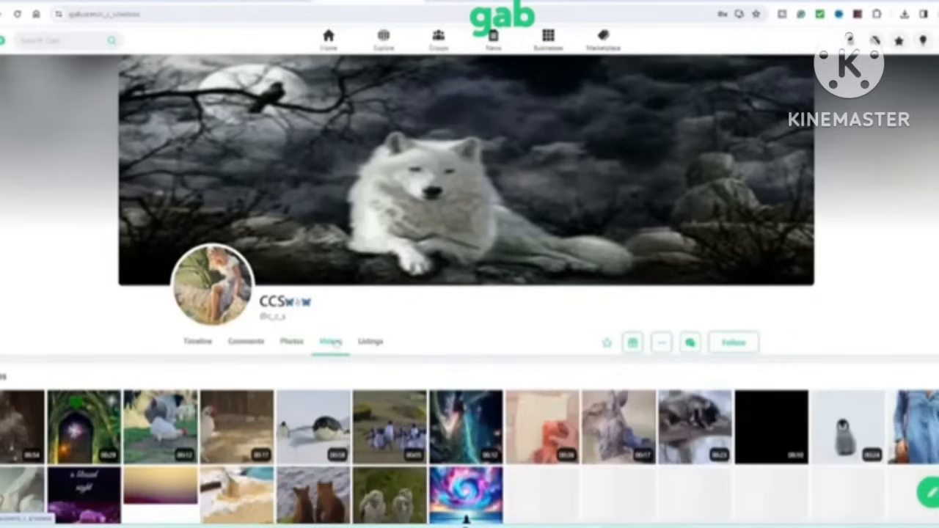
left_click(370, 340)
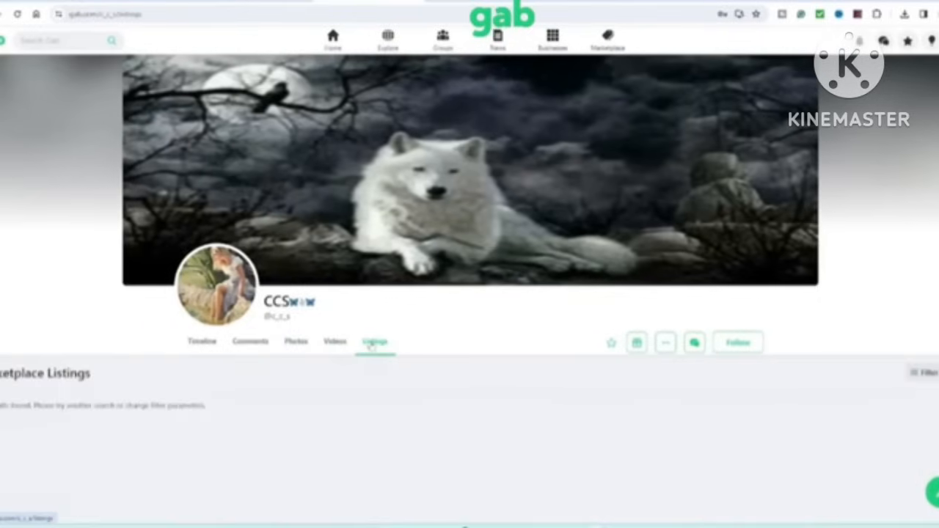
left_click(335, 341)
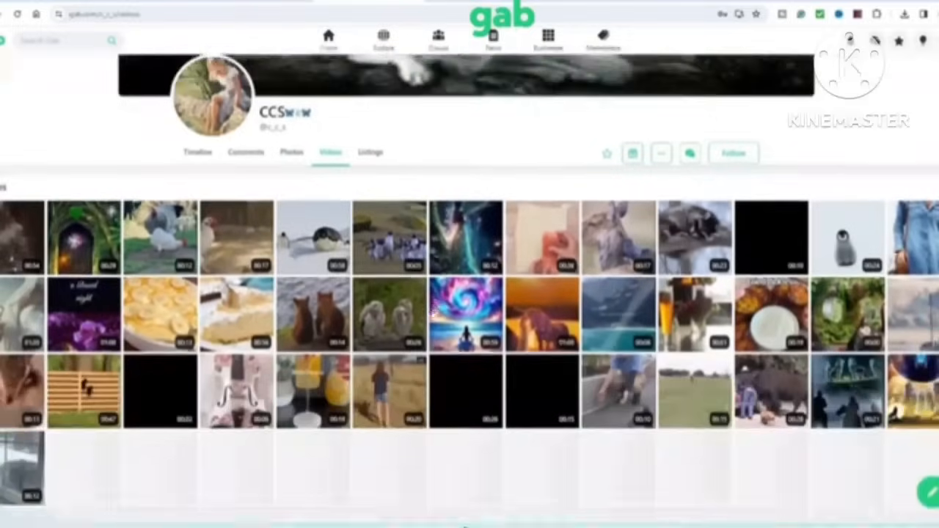
left_click(547, 36)
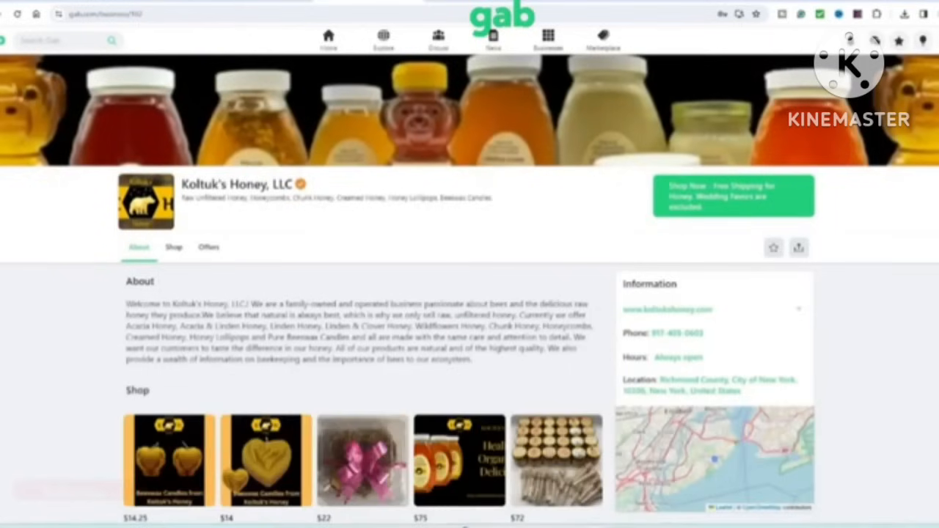
Scroll down through Koltuk's Honey shop listings of honey products and honeycomb.
scroll("down", 3)
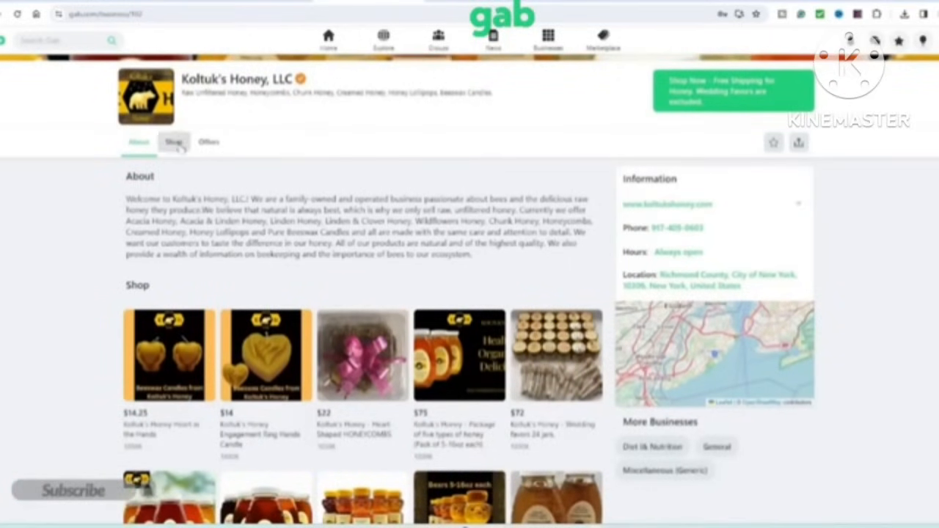
scroll("down", 3)
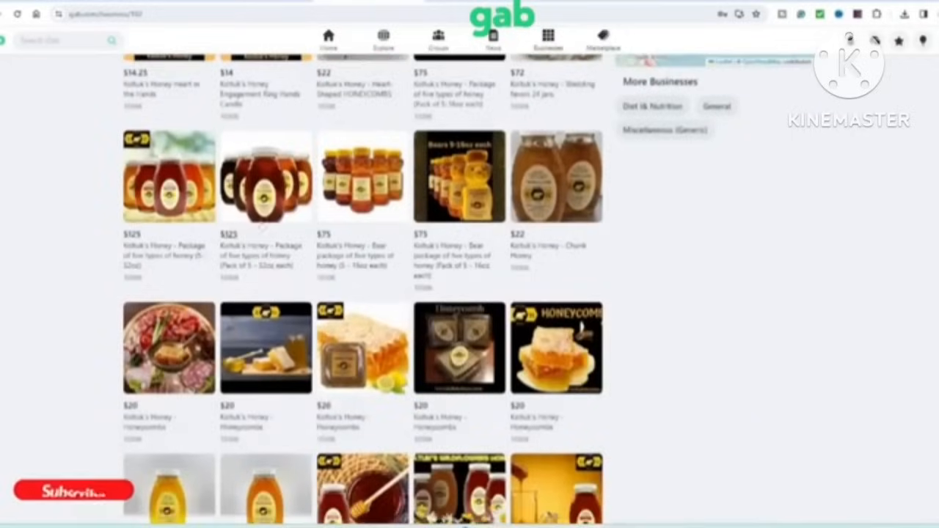